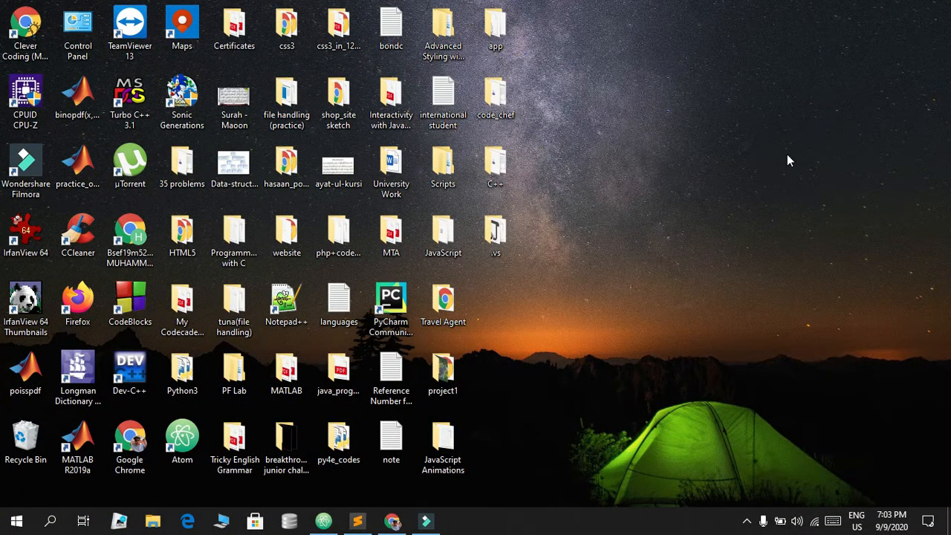
- Launch Dev-C++ from its desktop shortcut and create a new blank source file
click(130, 371)
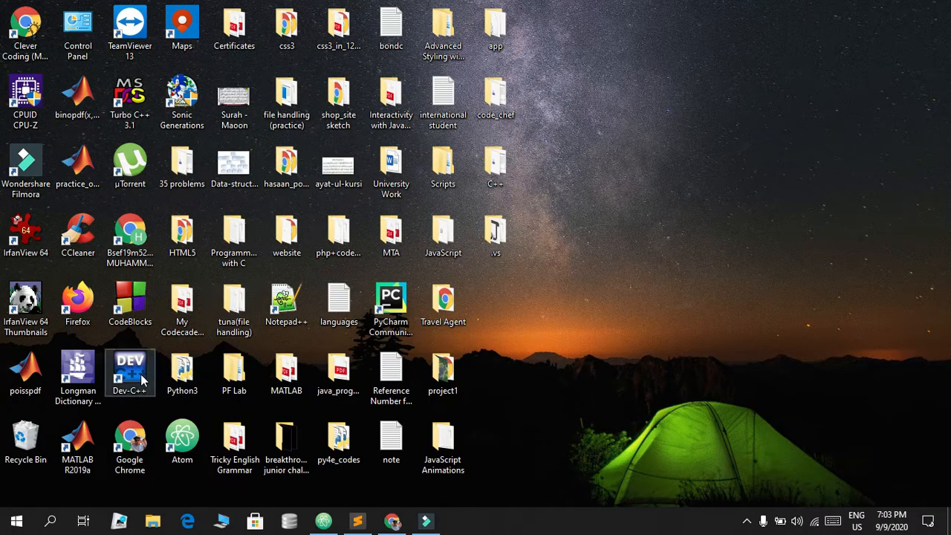
mouse_move(130, 376)
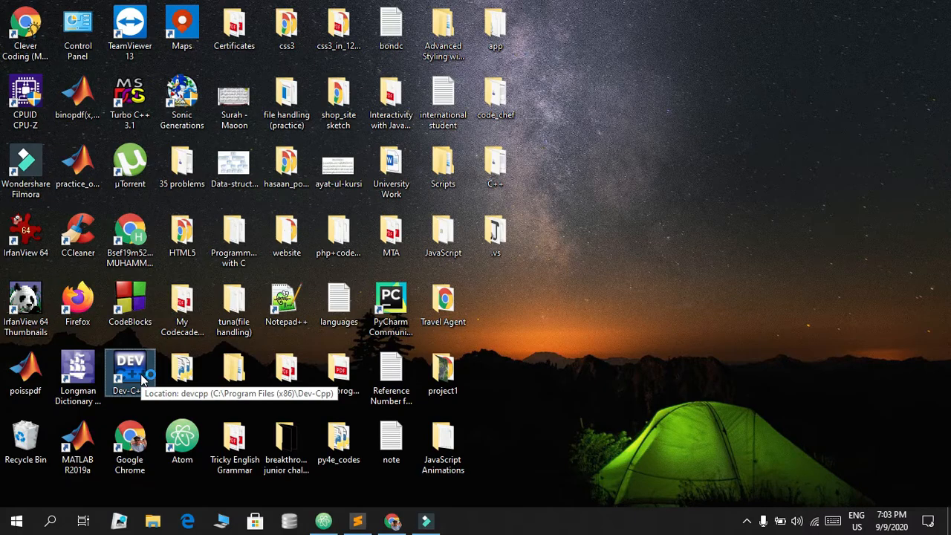
double_click(130, 368)
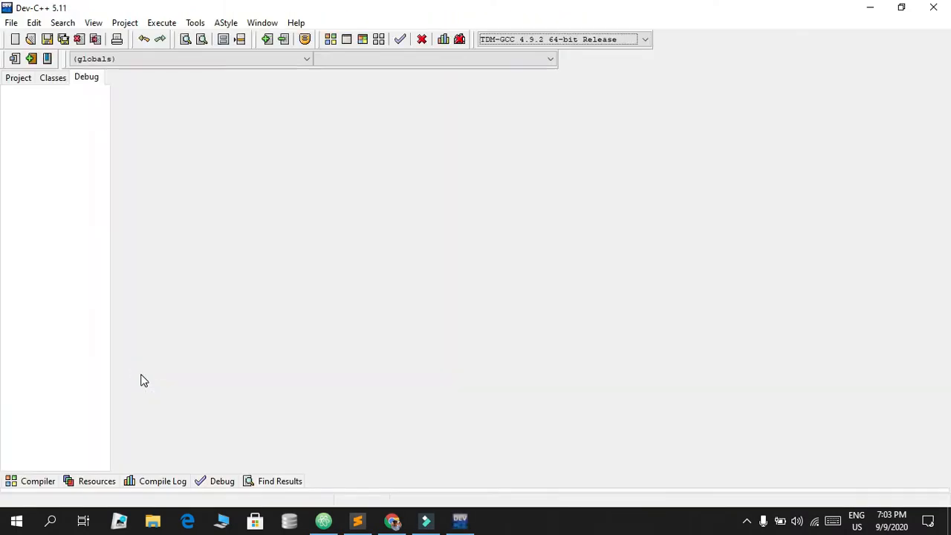
click(15, 39)
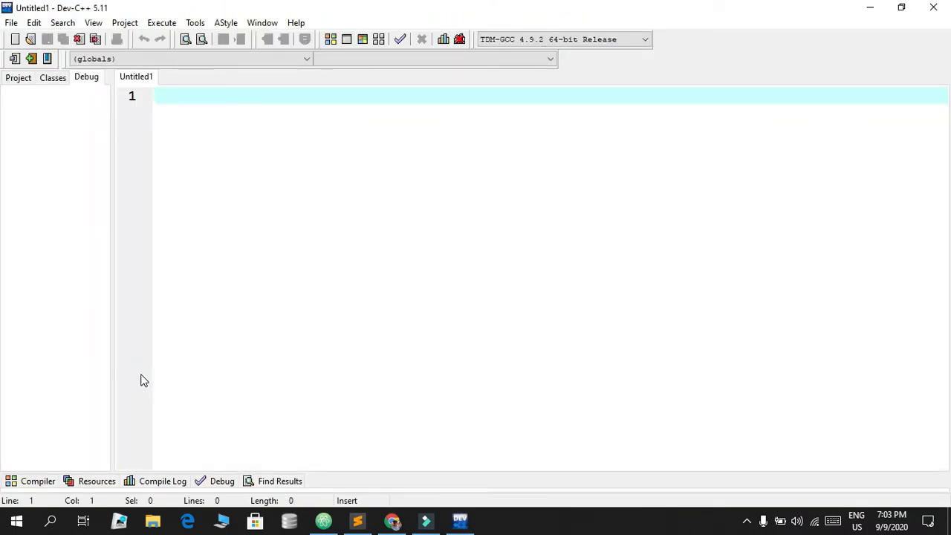
- Type the skeleton: #include<iostream>, using namespace std, and int main() { return 0; }
text(#incl)
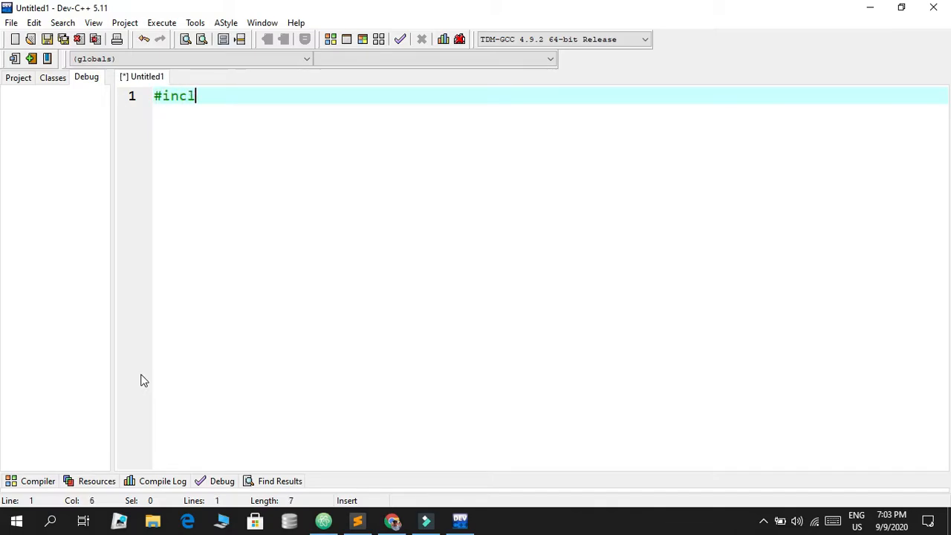
text(ude<i>)
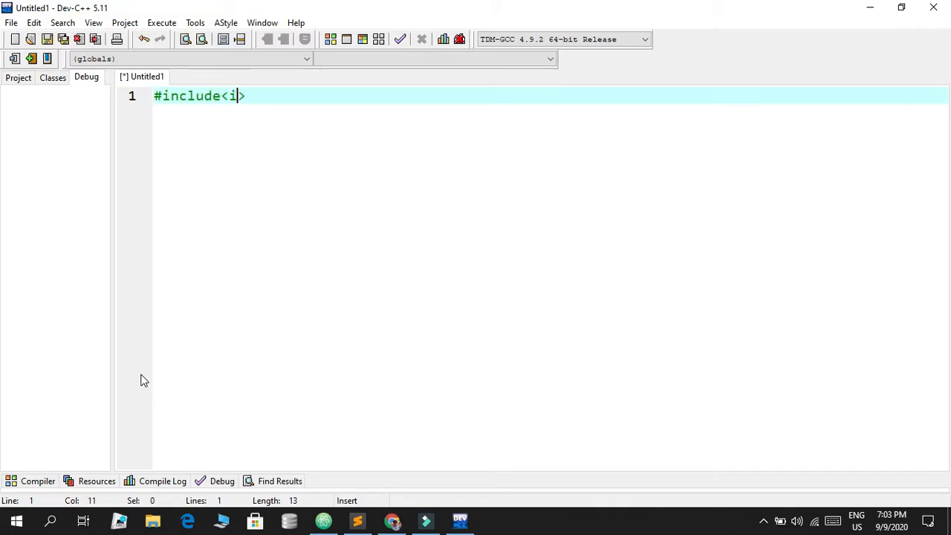
text(ostream>)
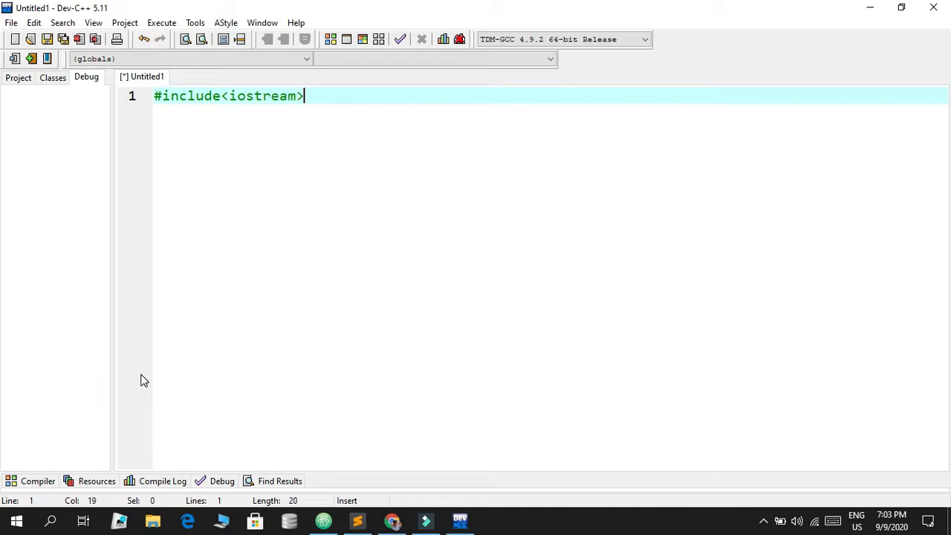
text(using n)
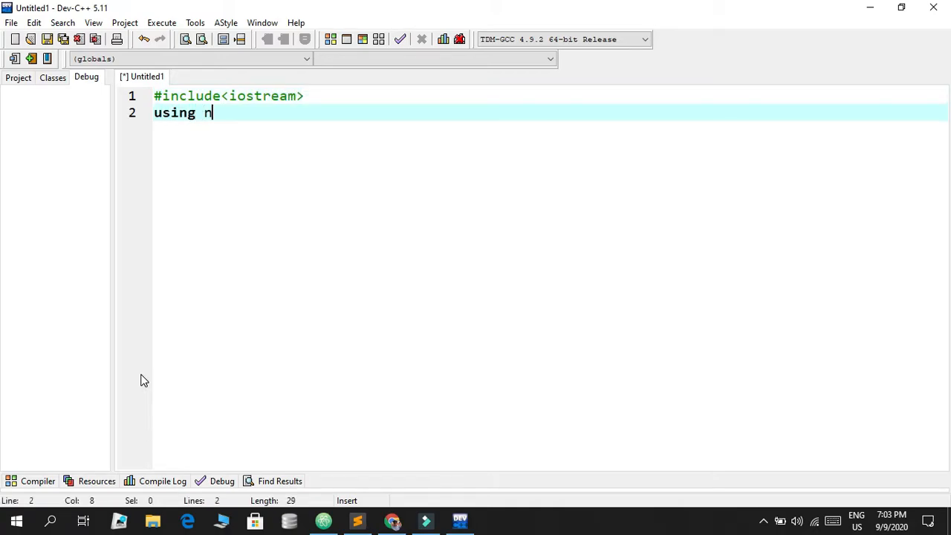
text(amespace std;)
text(int)
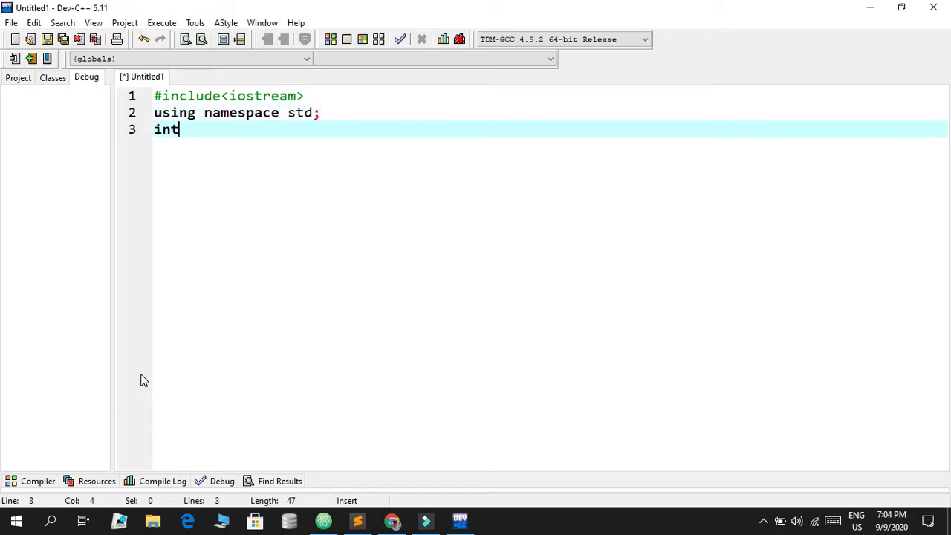
text(main())
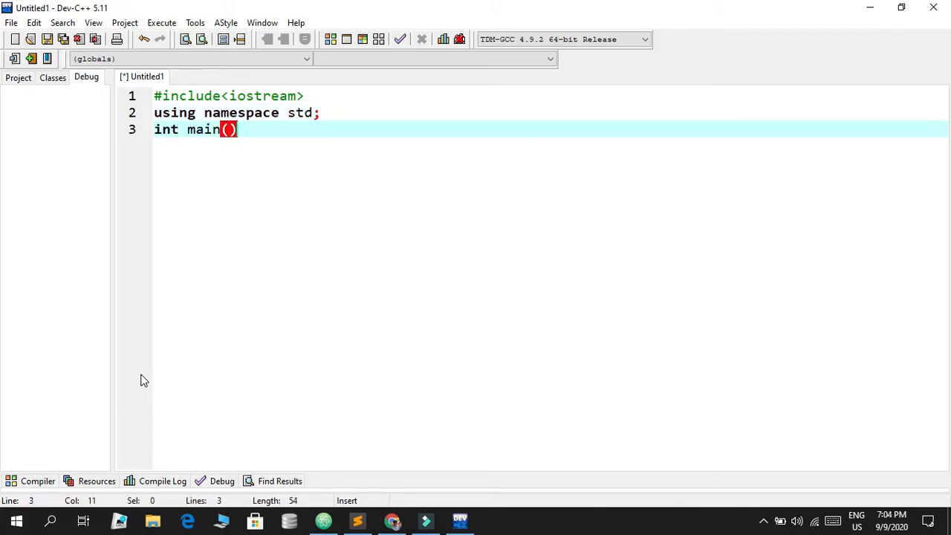
text({)
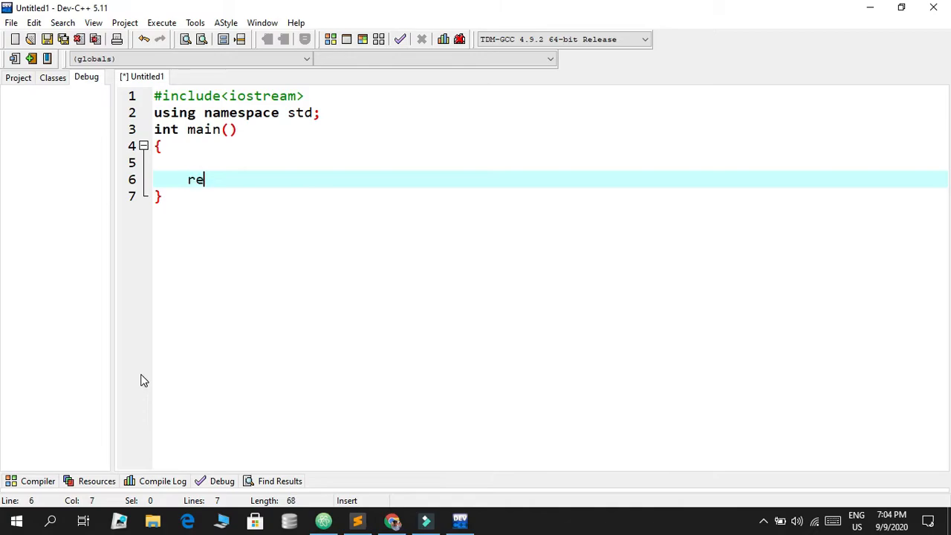
text(turn 0;)
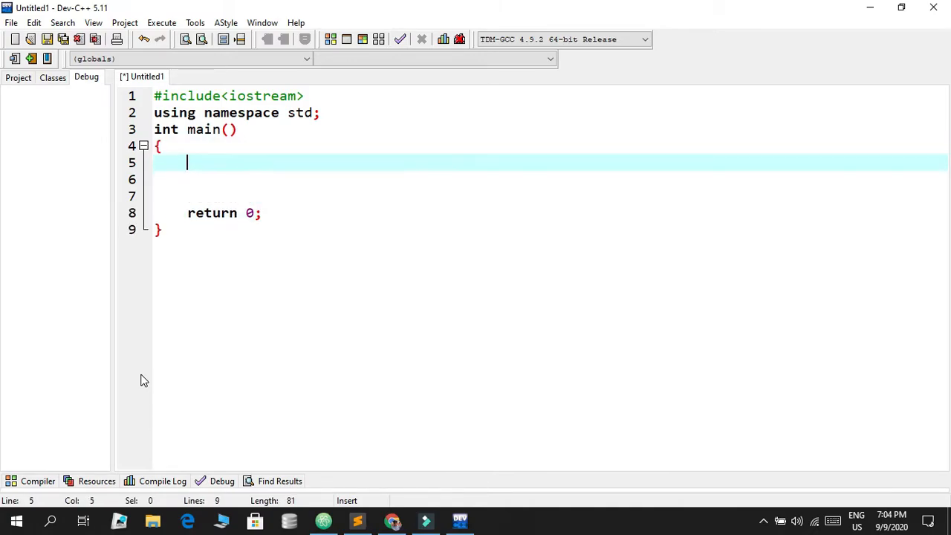
click(157, 146)
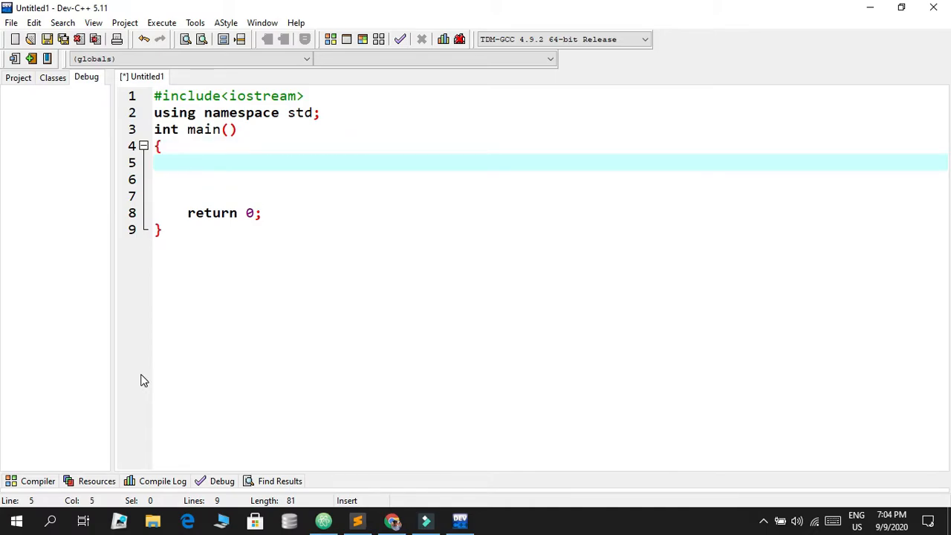
text(cout<<)
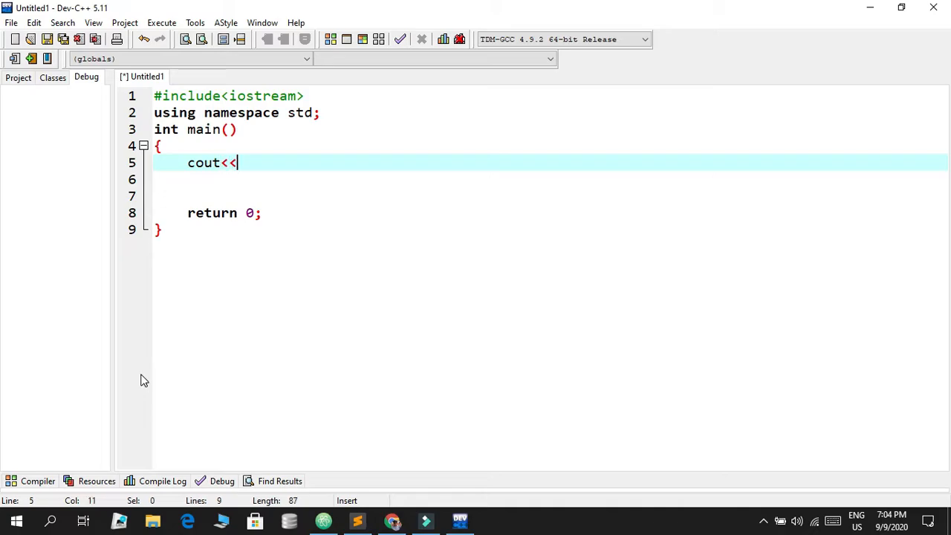
text(cin>)
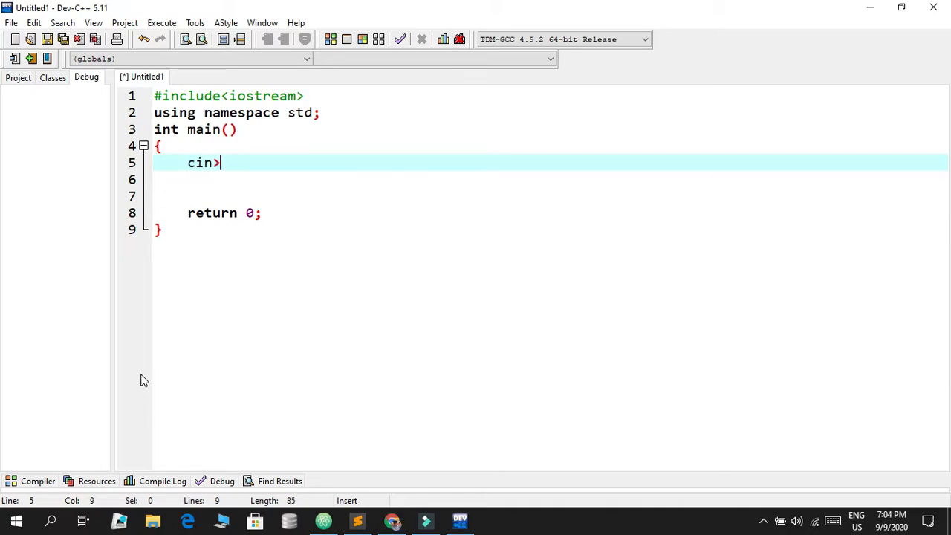
key(Backspace)
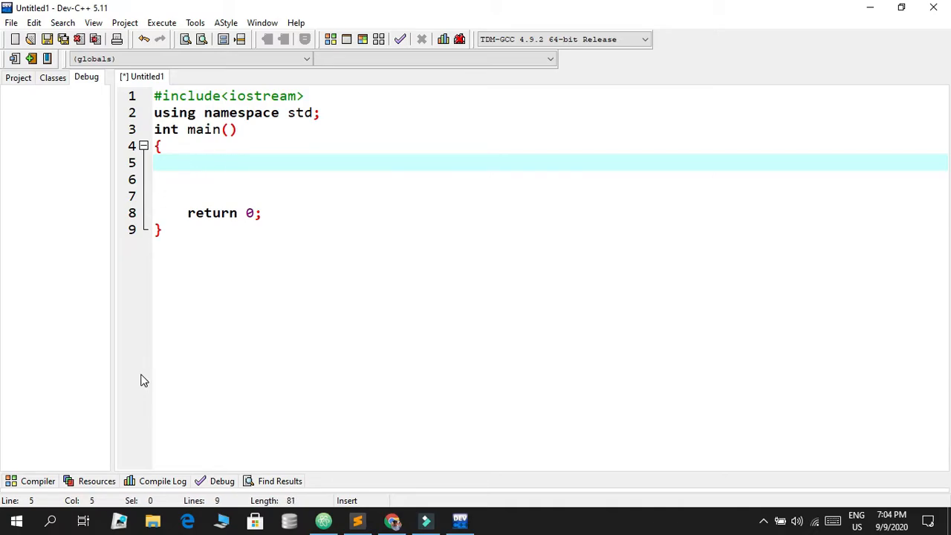
text(f)
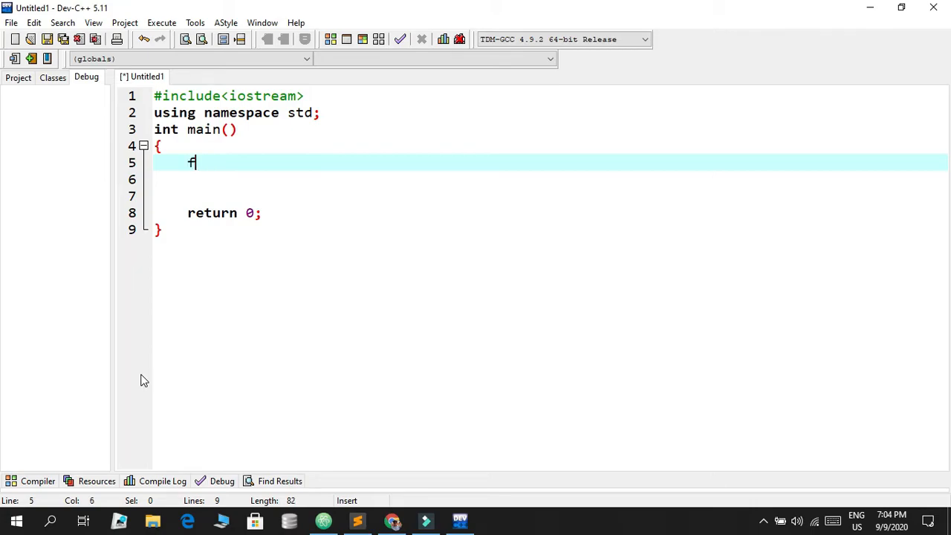
key(Backspace)
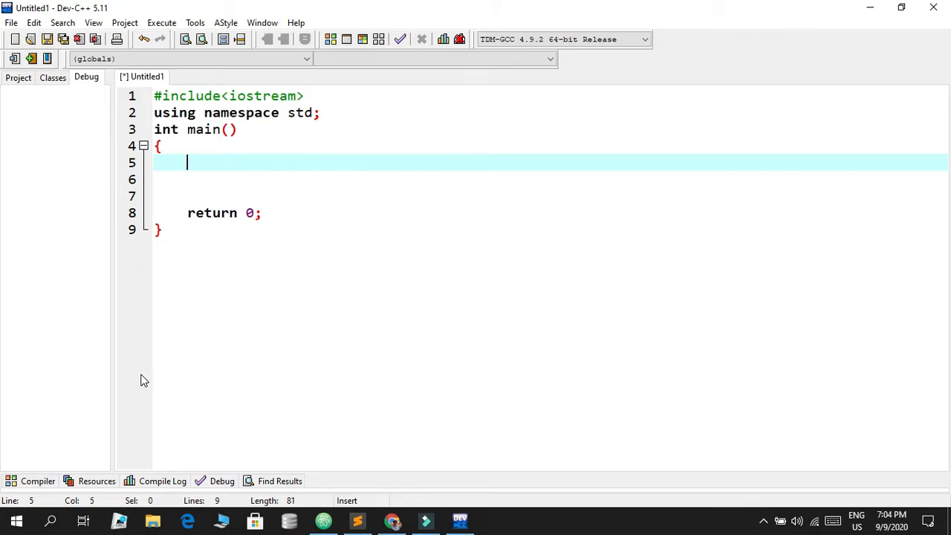
text(do)
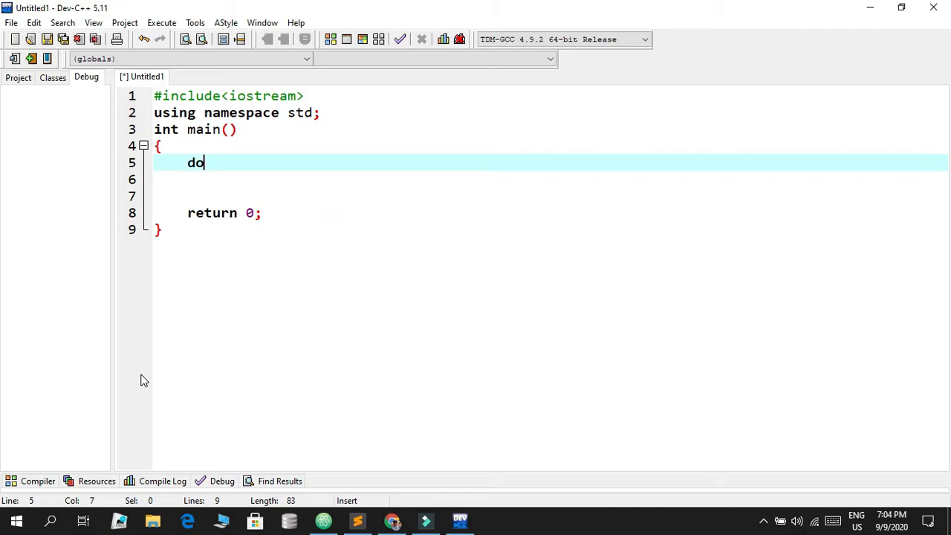
key(Backspace)
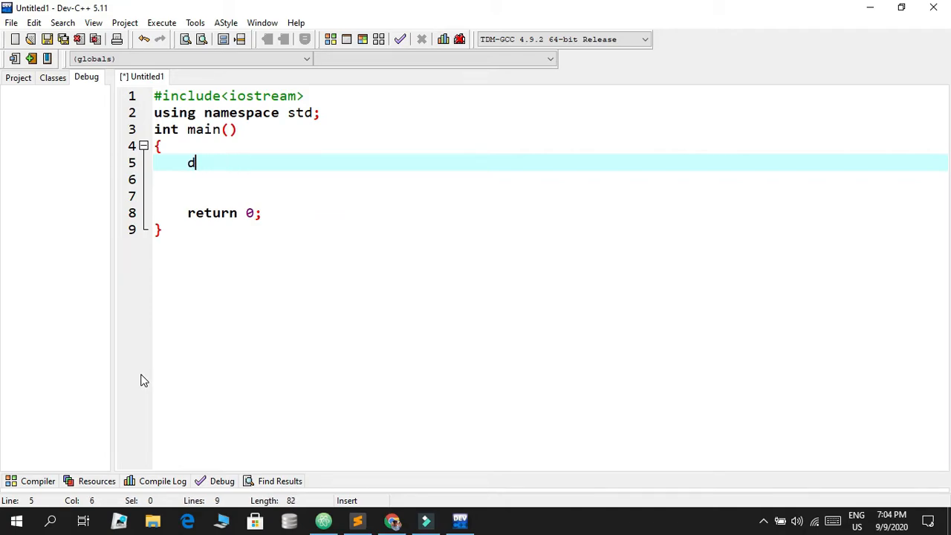
key(Backspace)
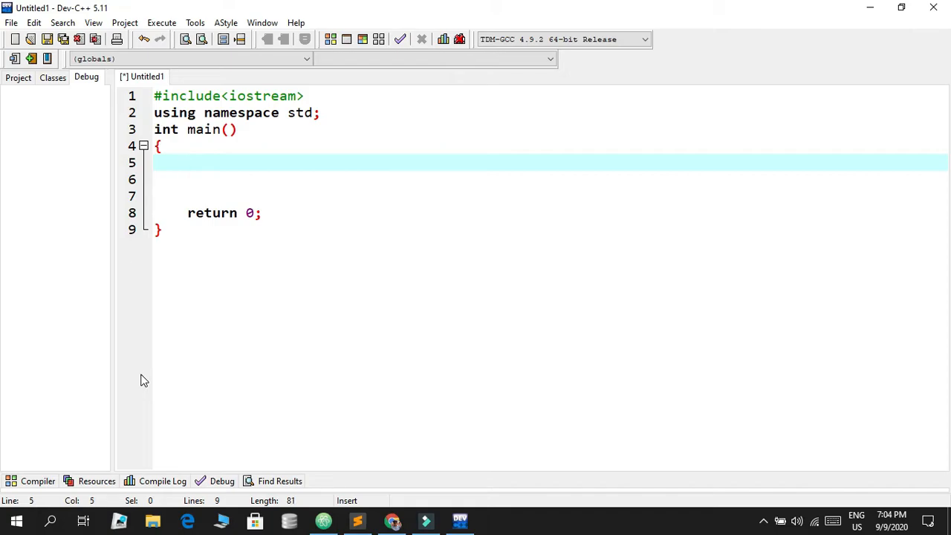
text(el)
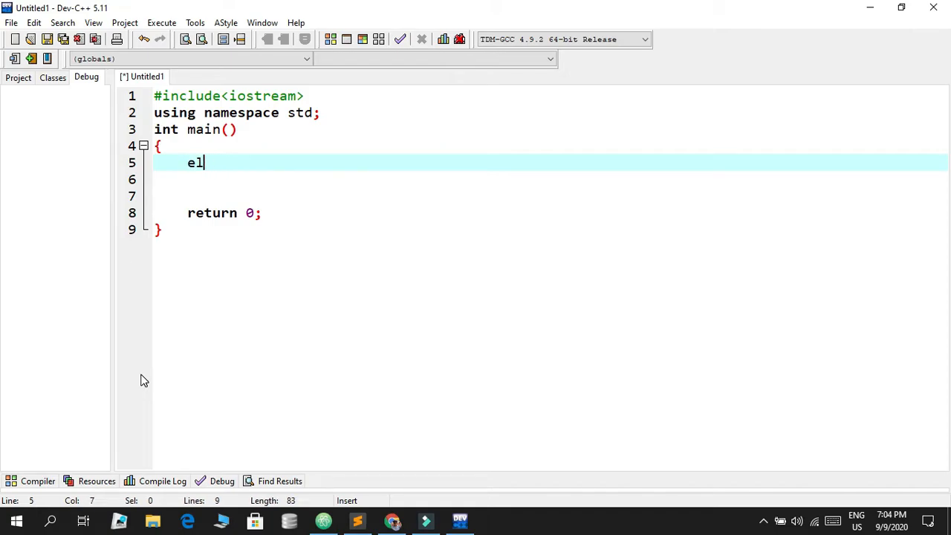
key(backspace)
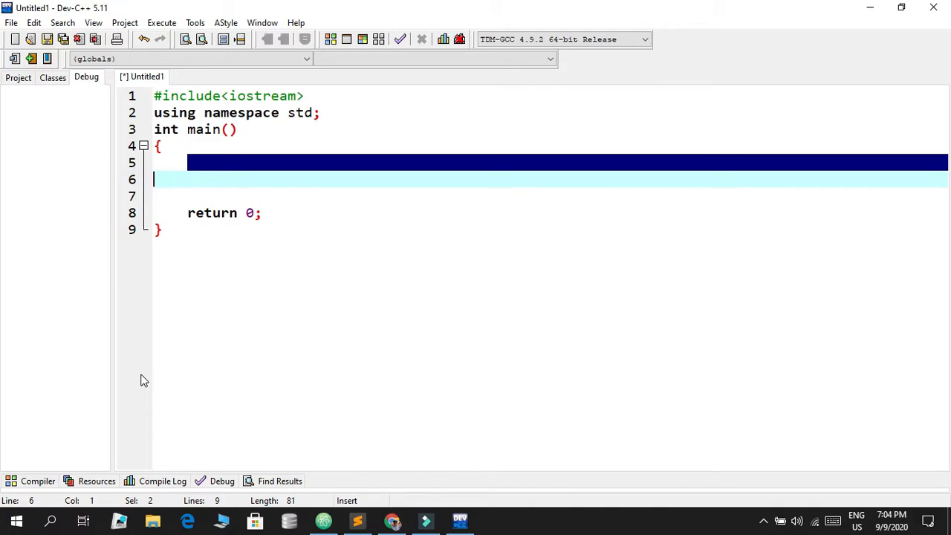
key(Down)
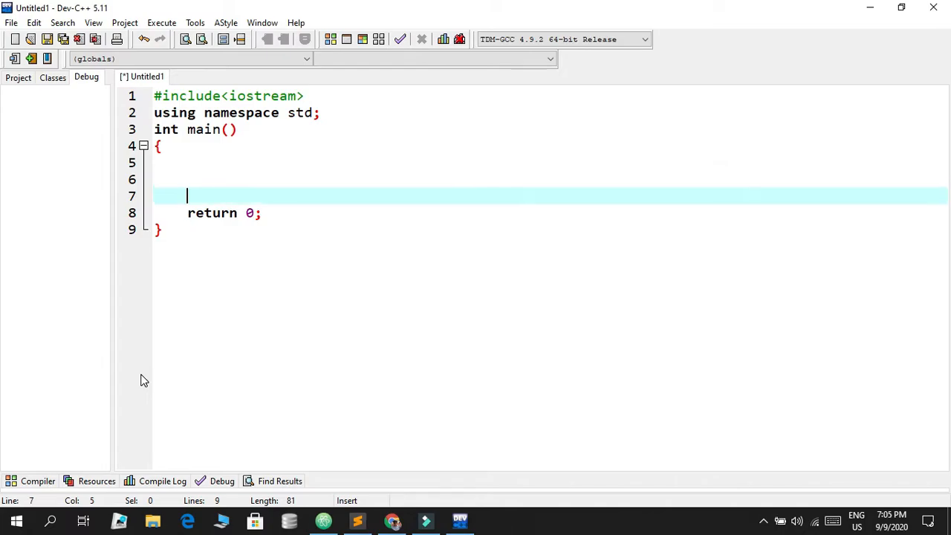
key(Home)
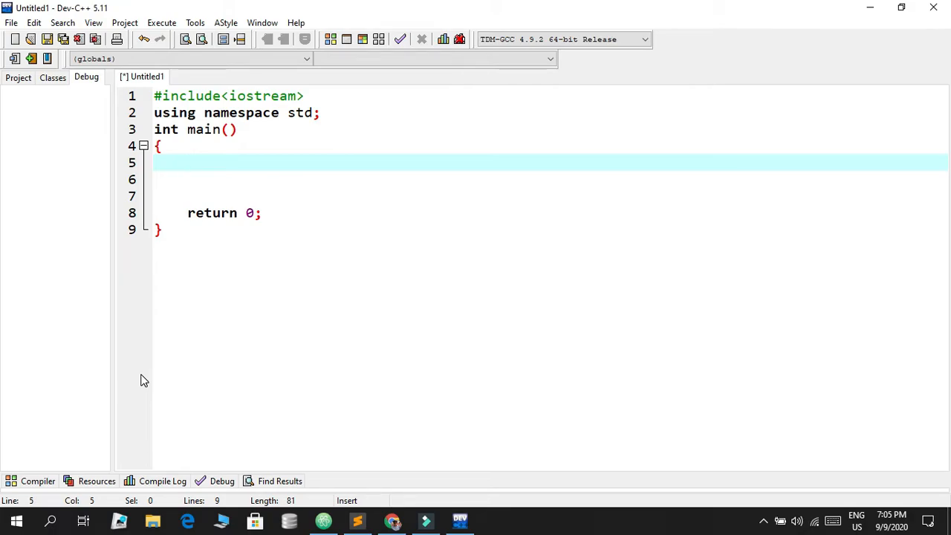
click(187, 162)
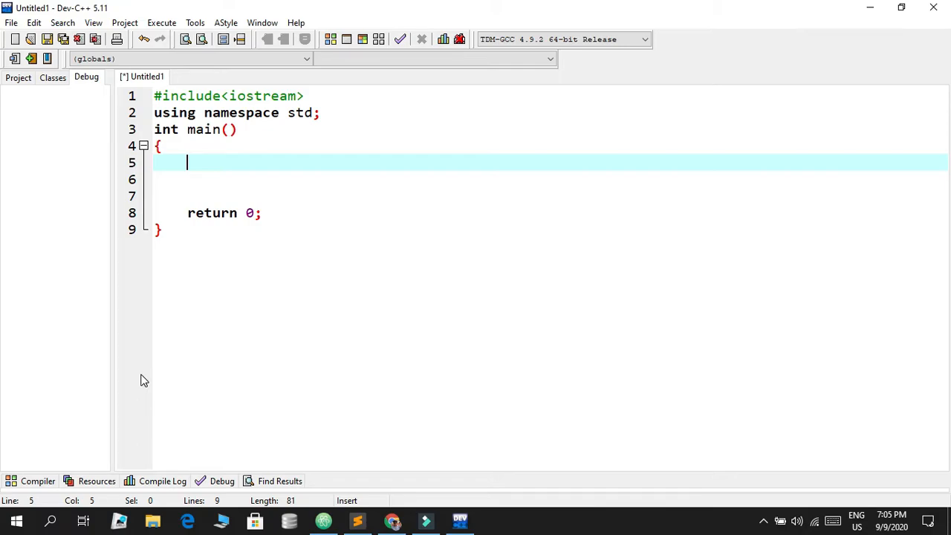
- Declare int a = 10 and int b = 11 inside main
text(int a)
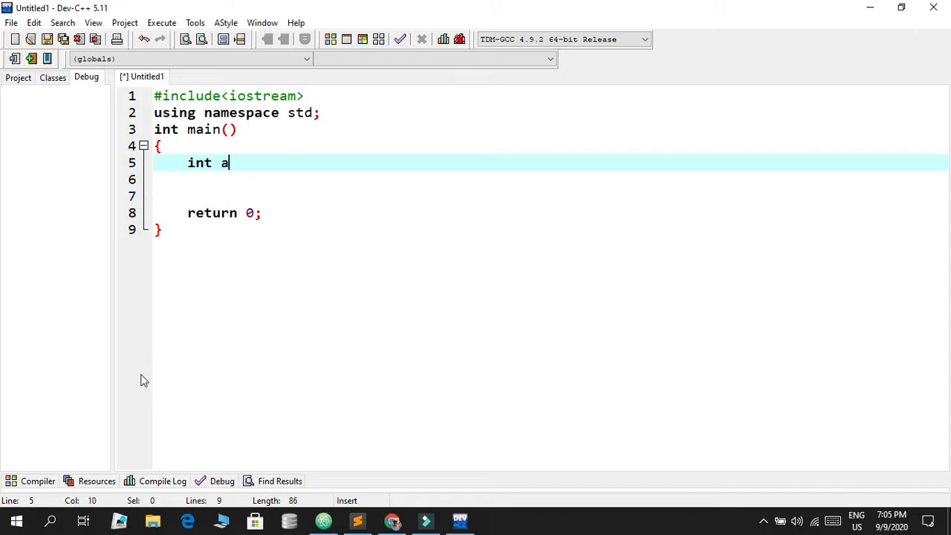
text(= 10)
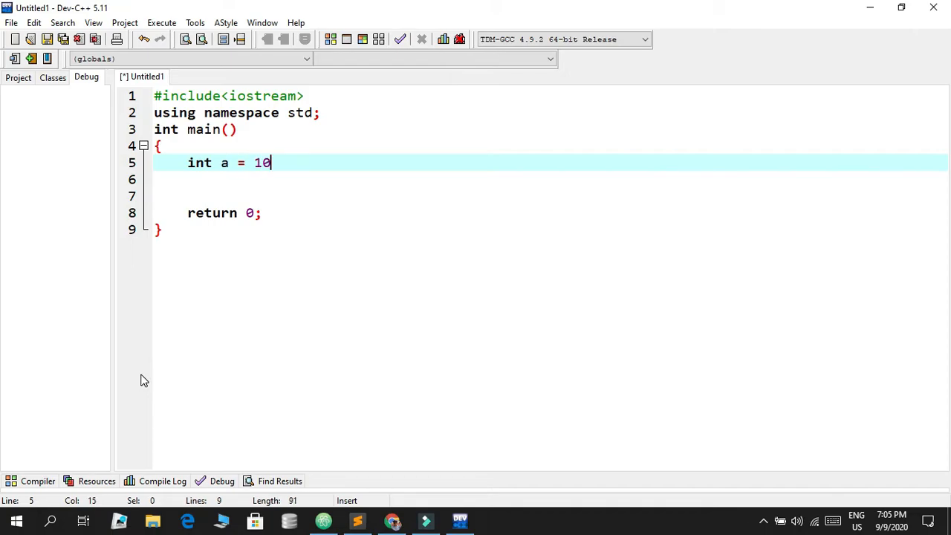
text(;)
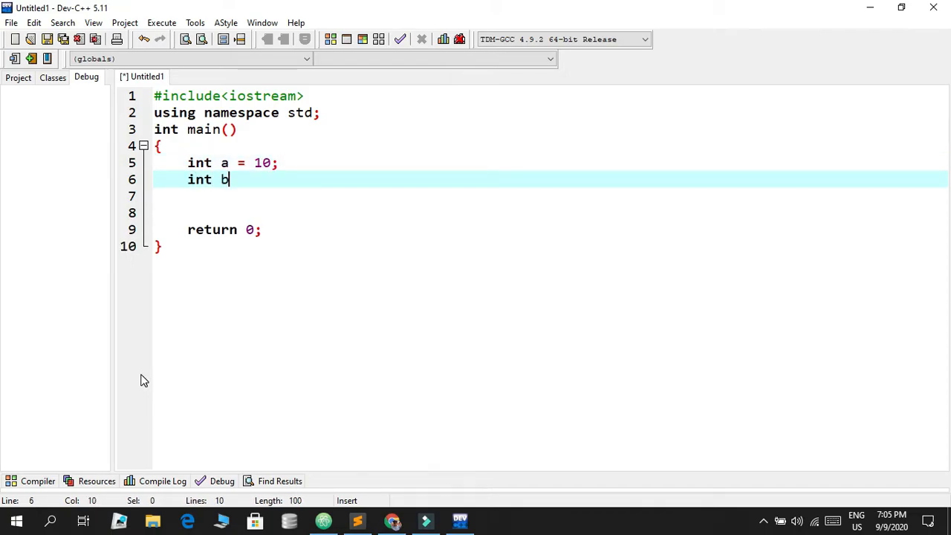
text(= 1)
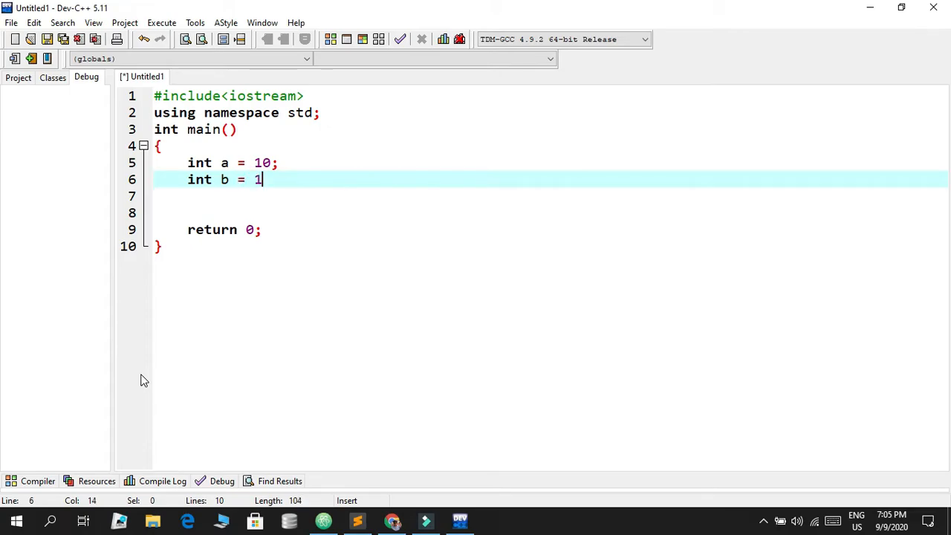
text(1;)
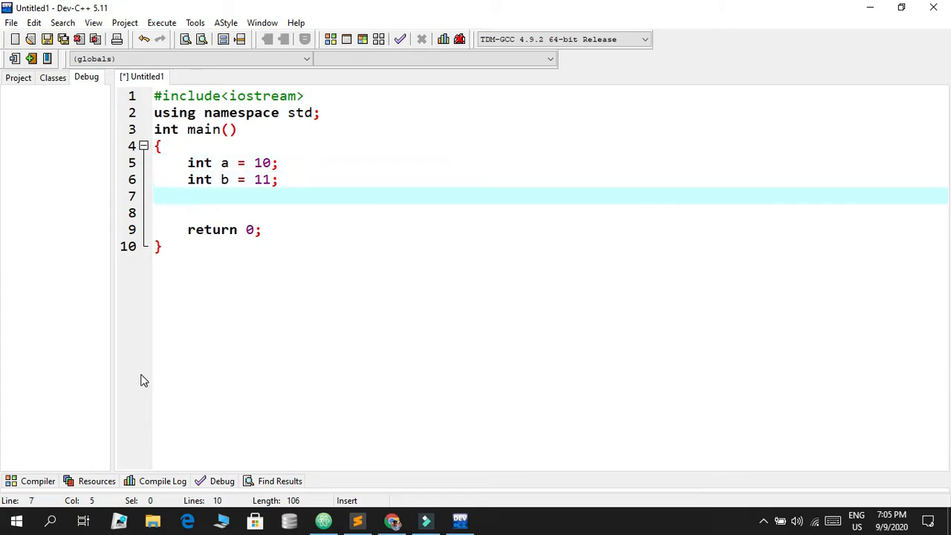
- Write the condition if(a>b) on the next line and start a new line
text(if)
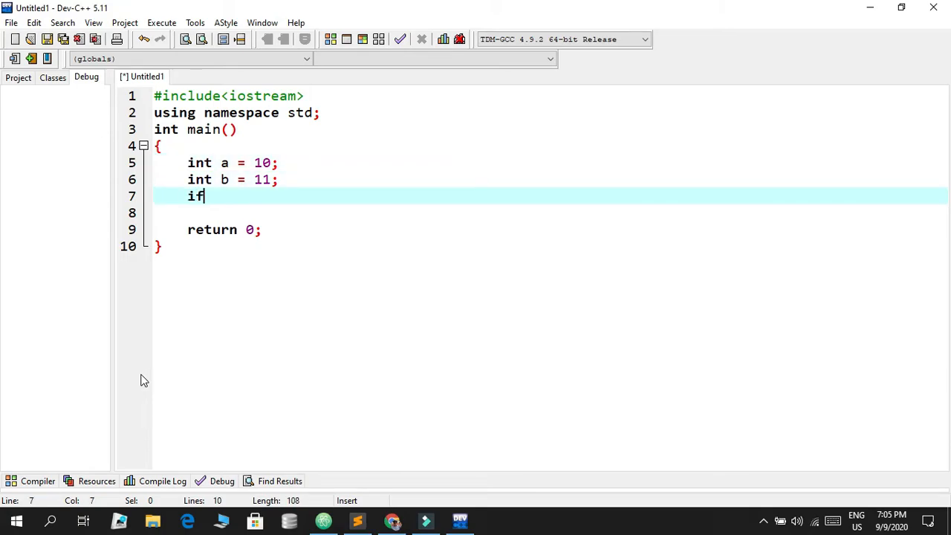
text(())
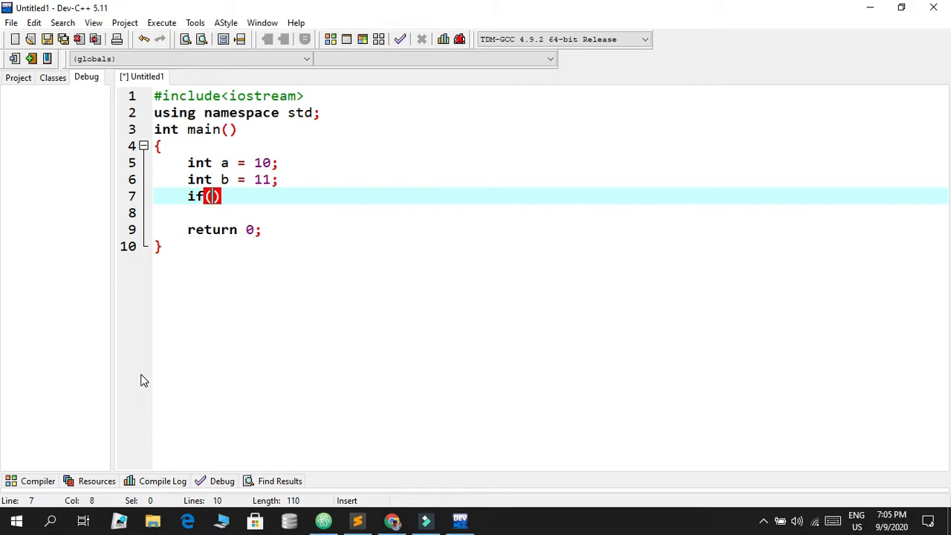
text(a)
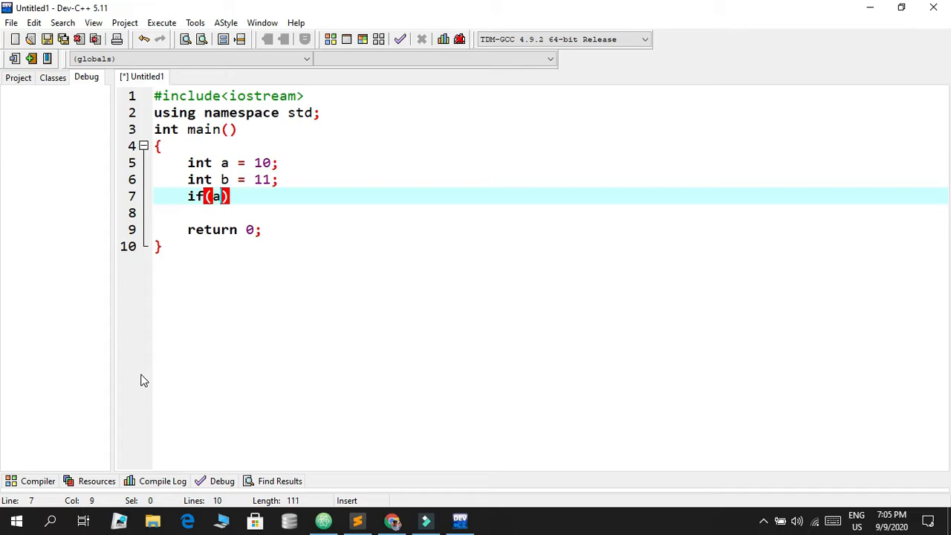
text(>)
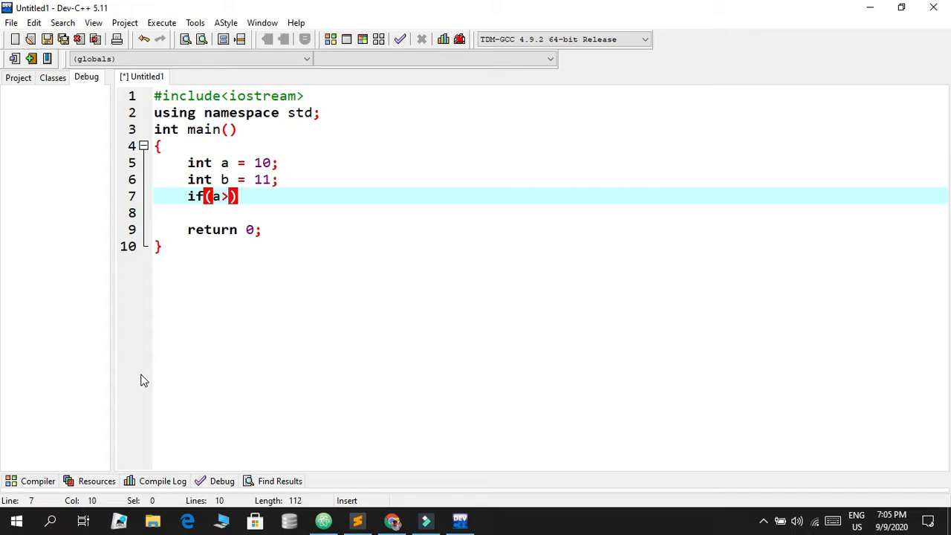
text(b)
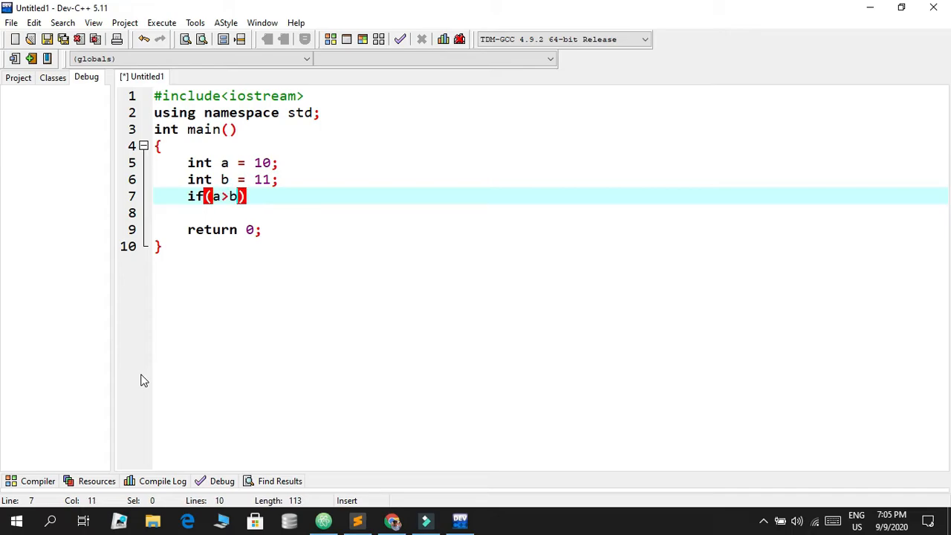
key(Return)
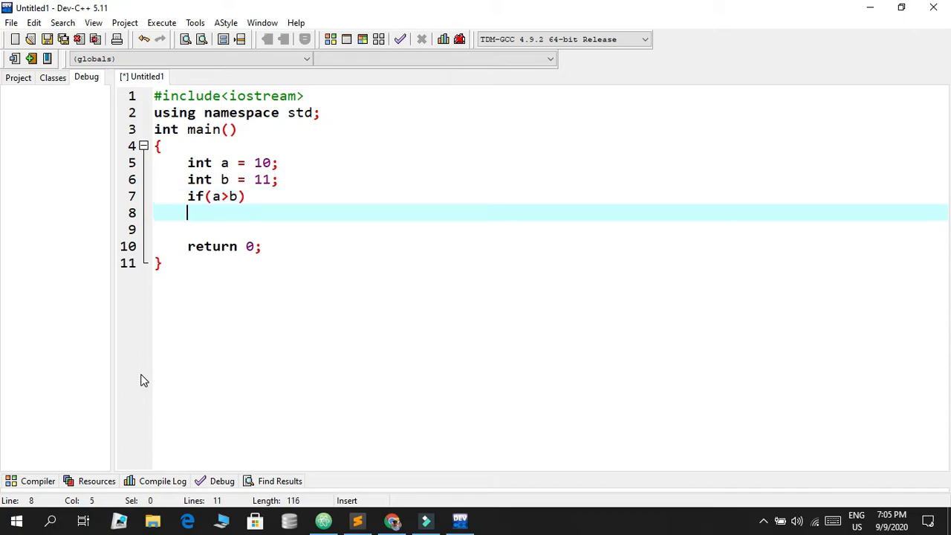
- Give the if branch a body printing "A is greater than B" with cout
text({)
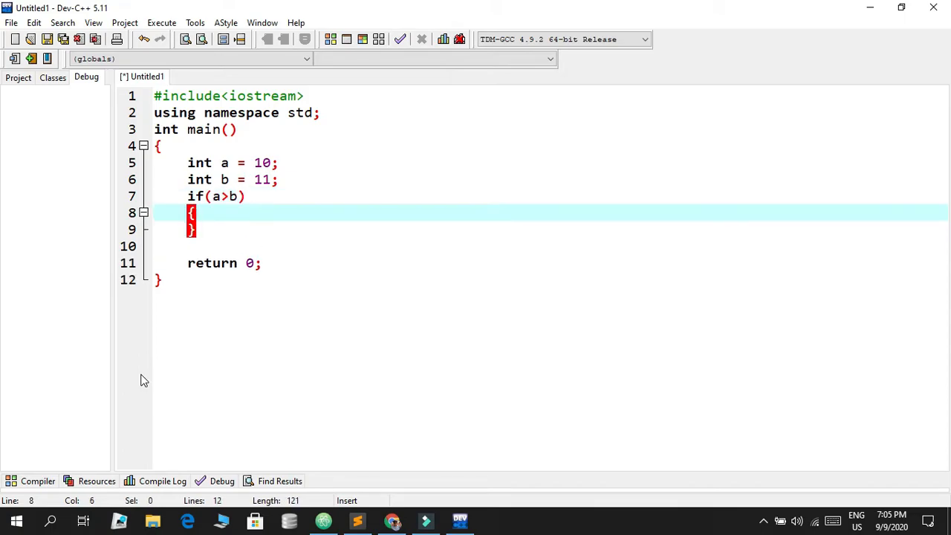
key(Return)
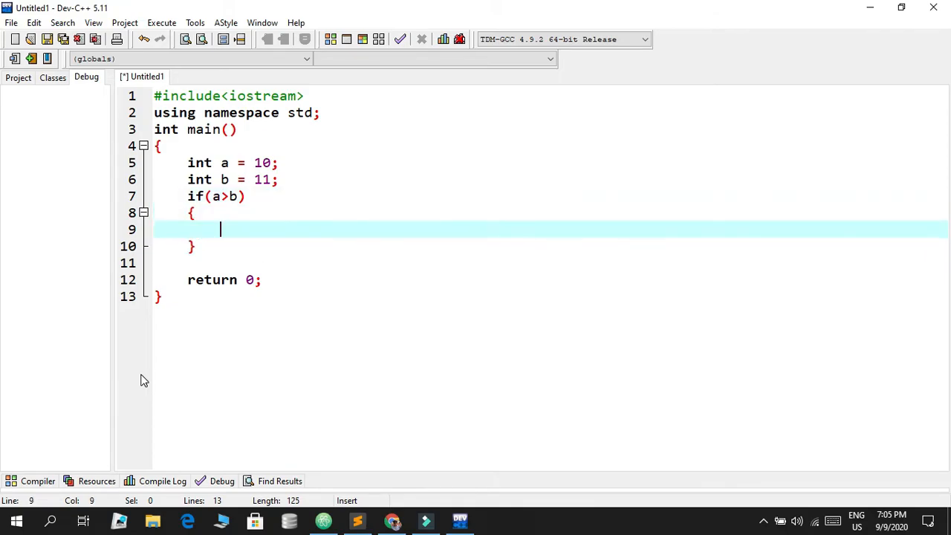
text(cout<<)
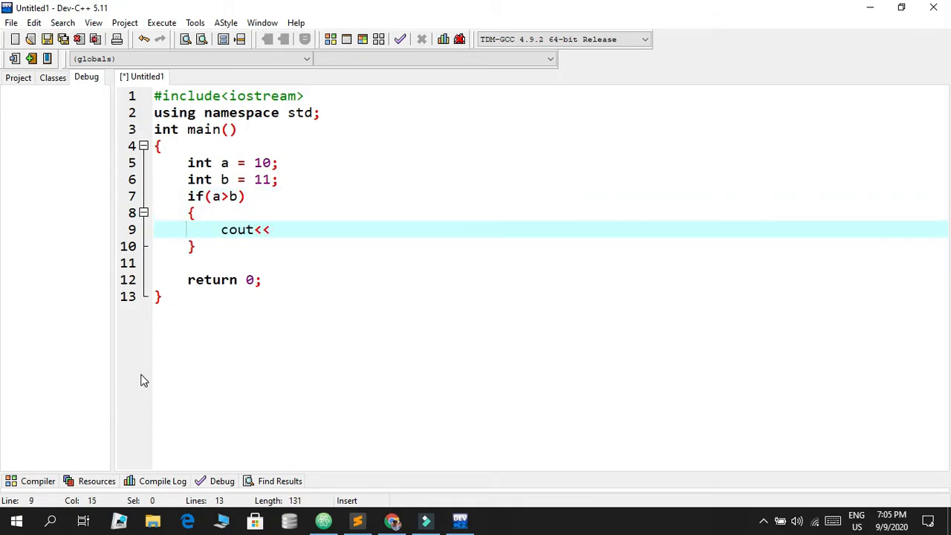
text("A is ")
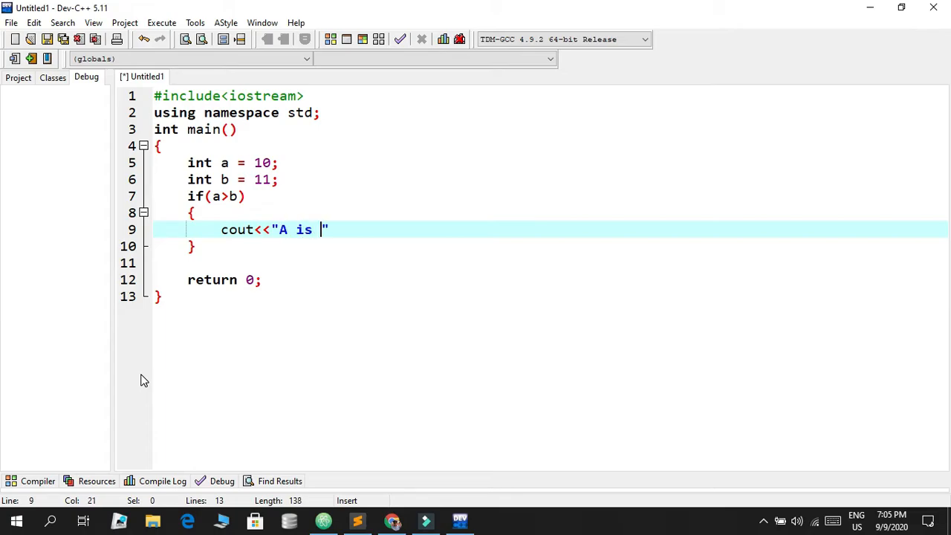
text(greate)
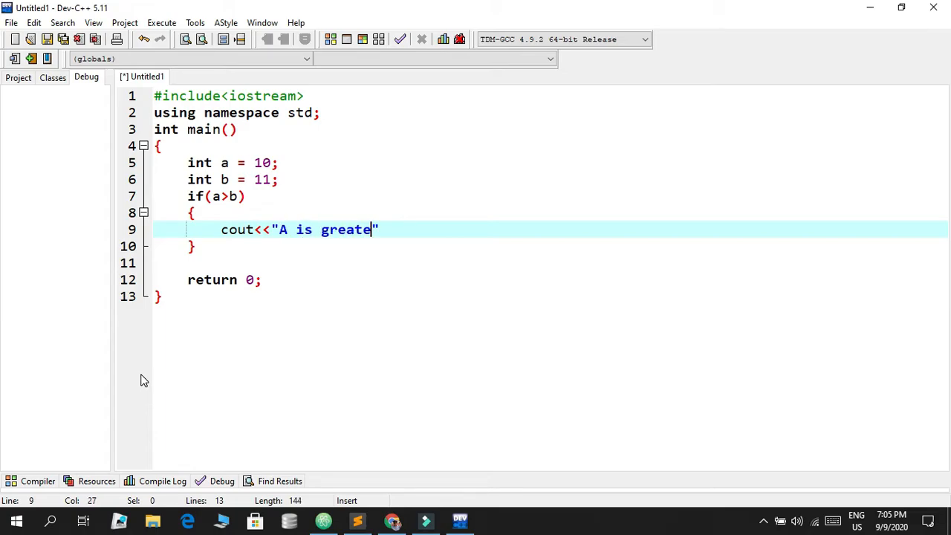
text(r than b)
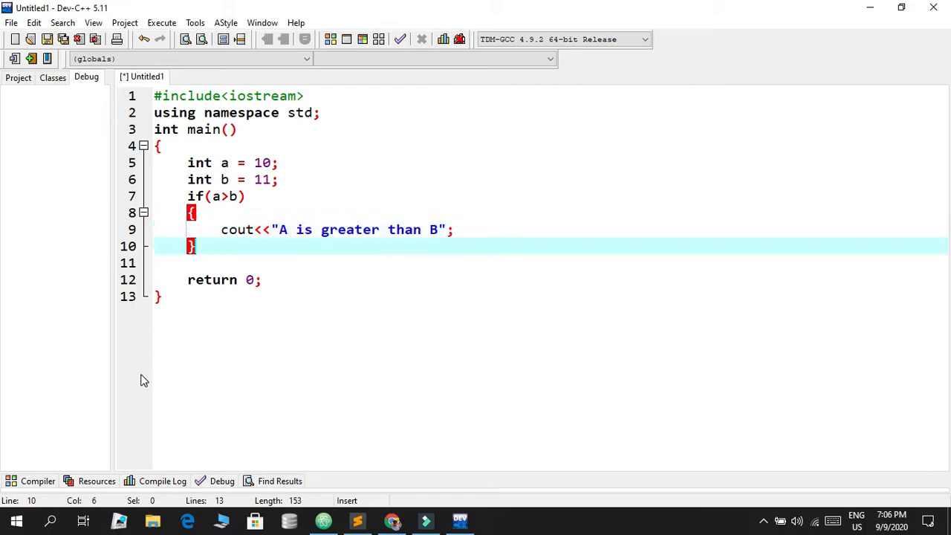
- Add an else branch whose cout prints "B is greater than A"
text(e)
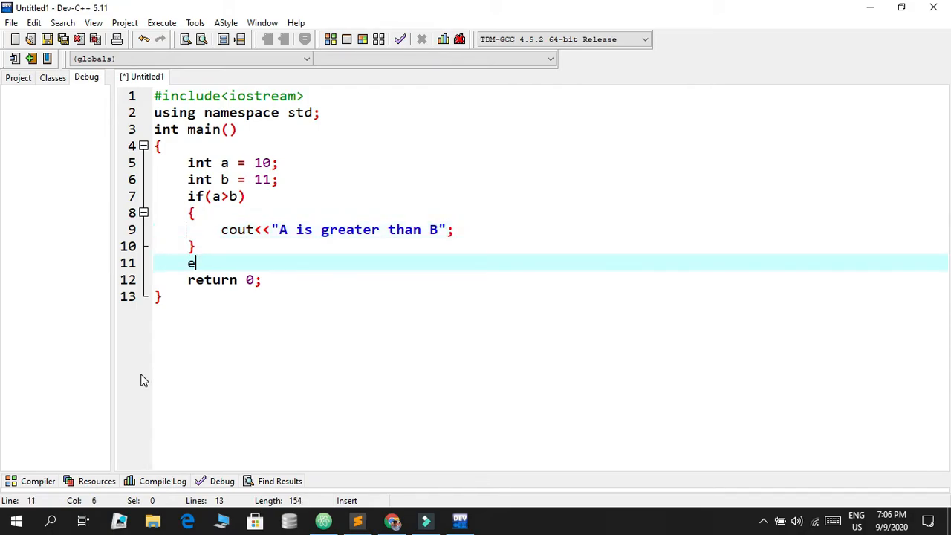
text(lse{)
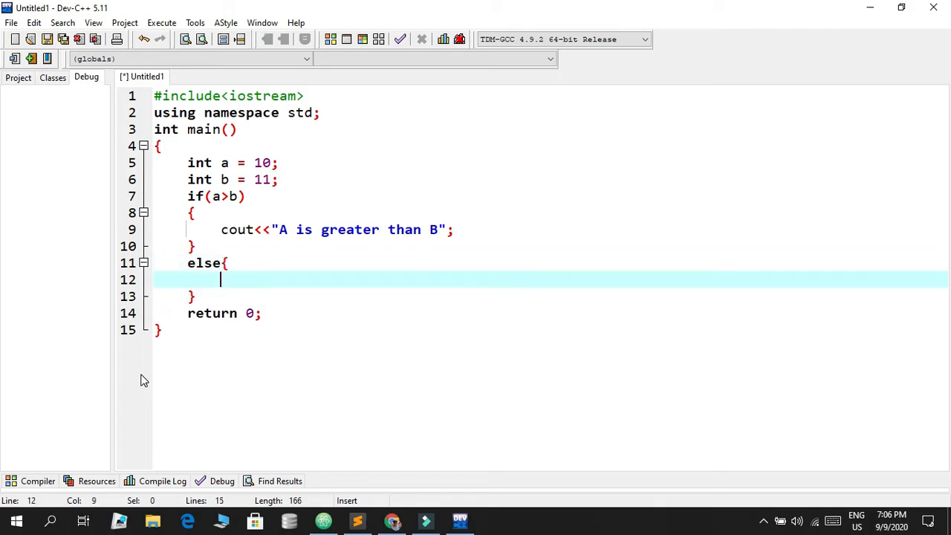
text(cour)
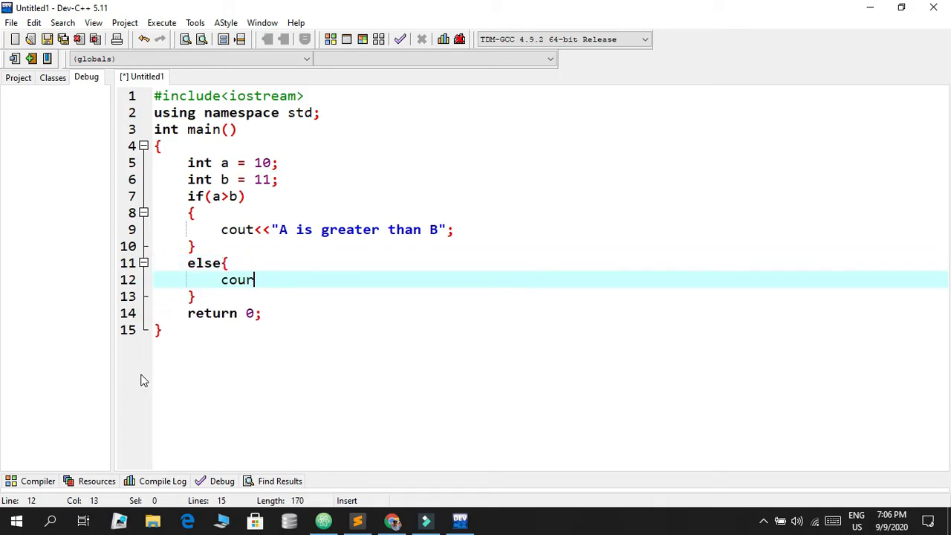
text(<<'')
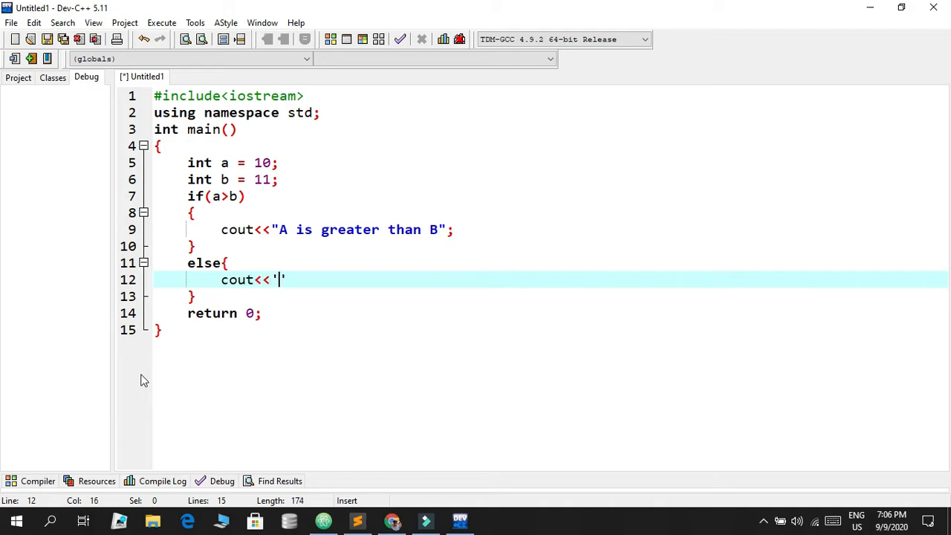
text(B is)
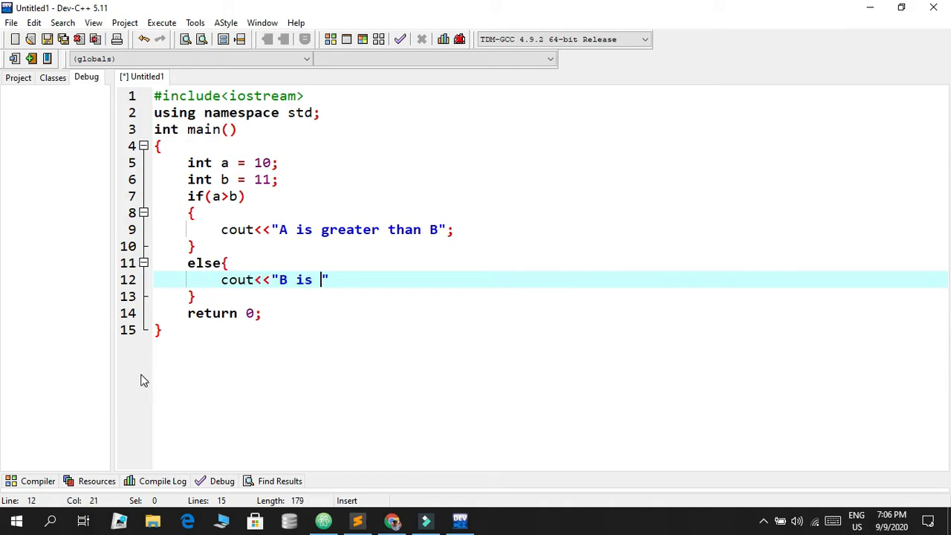
text(greater tha)
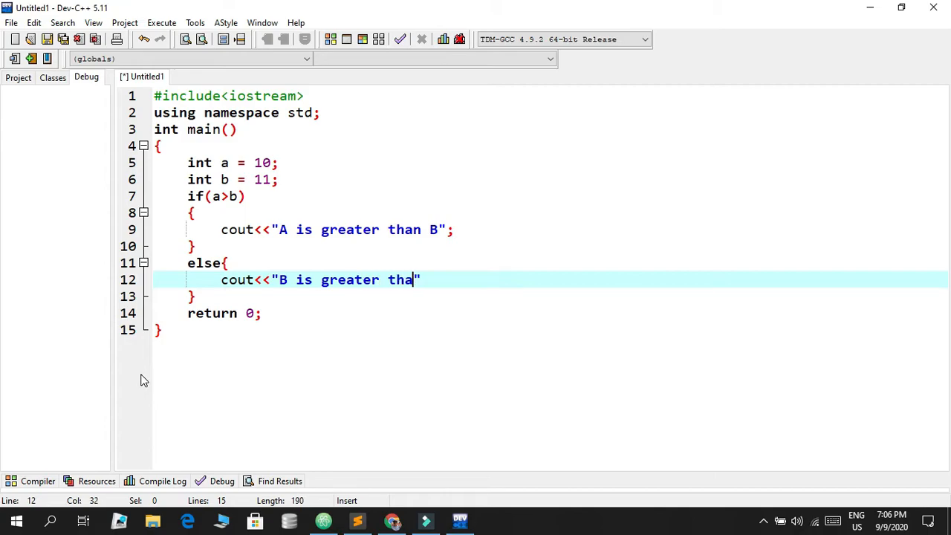
text(n A";)
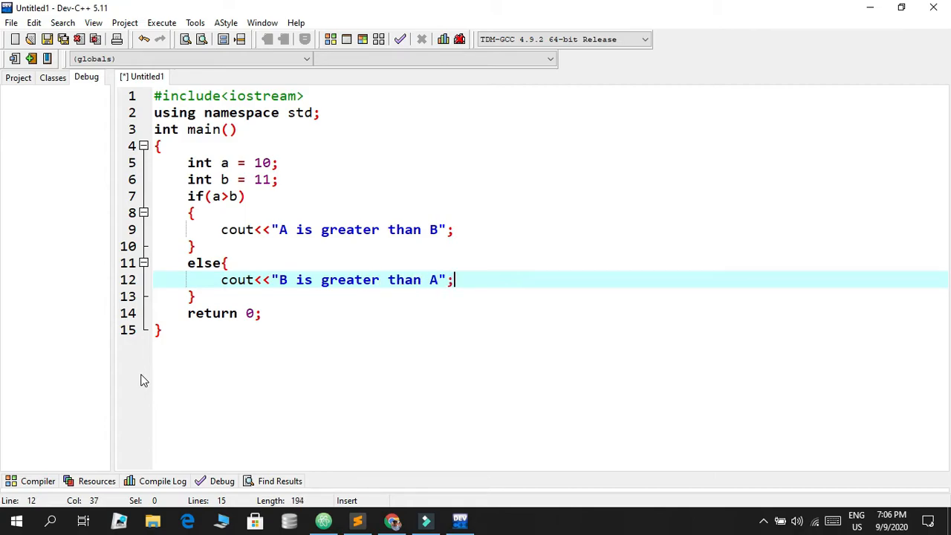
- Review the code by moving through the condition, output statements and declarations
click(230, 196)
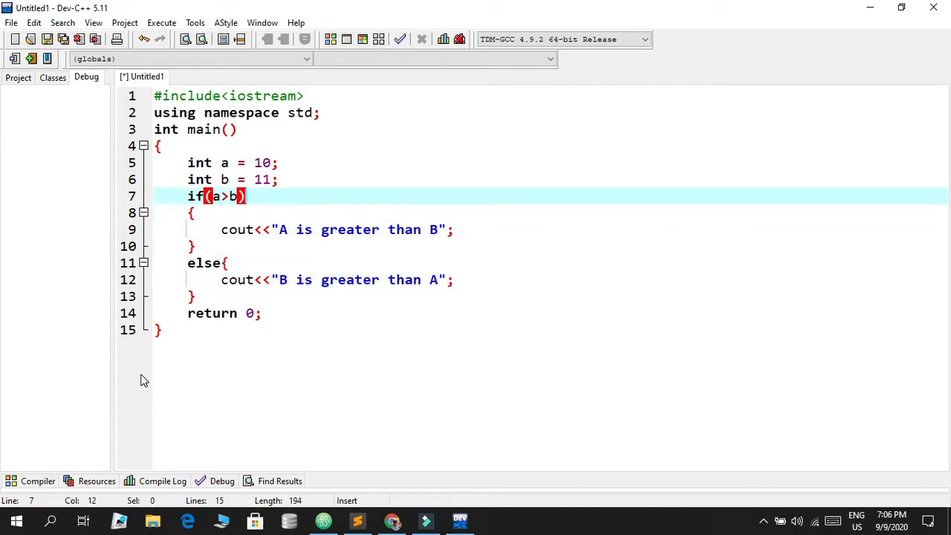
click(454, 229)
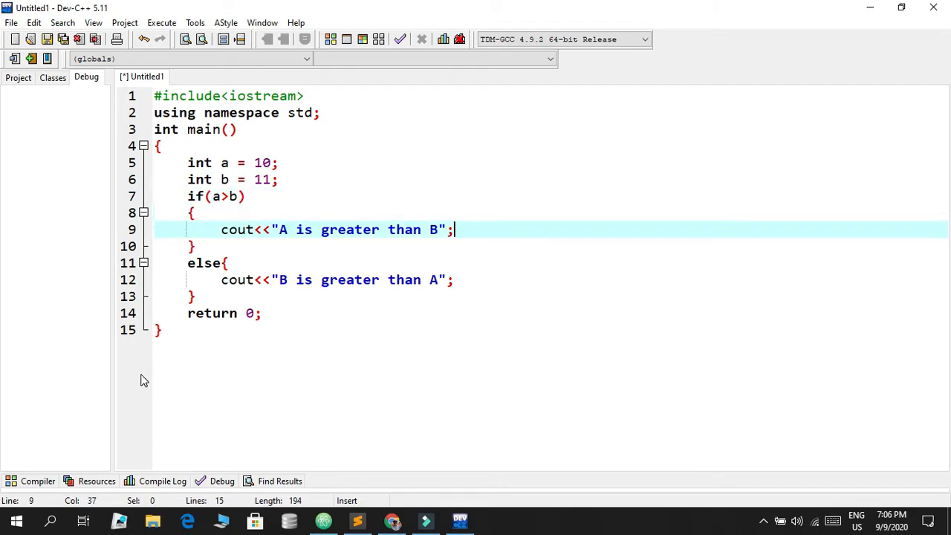
click(227, 264)
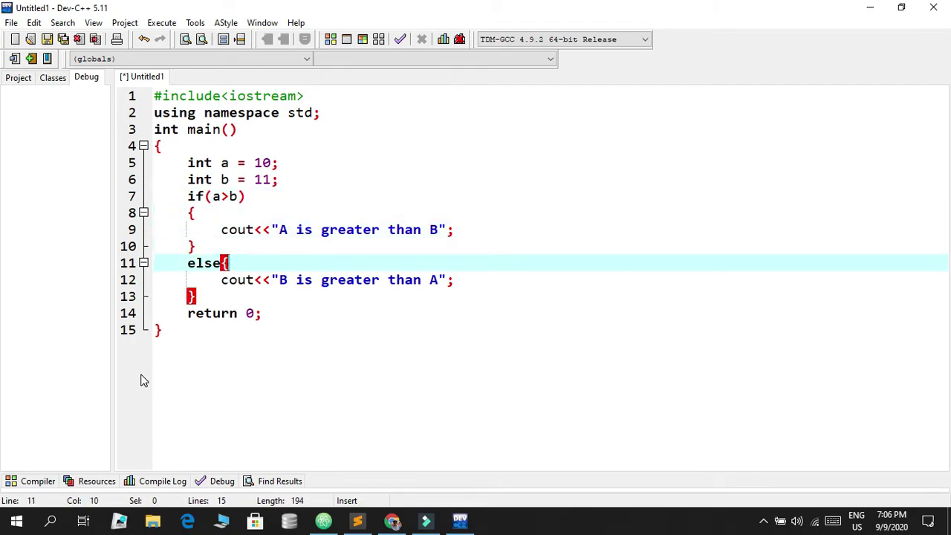
click(453, 280)
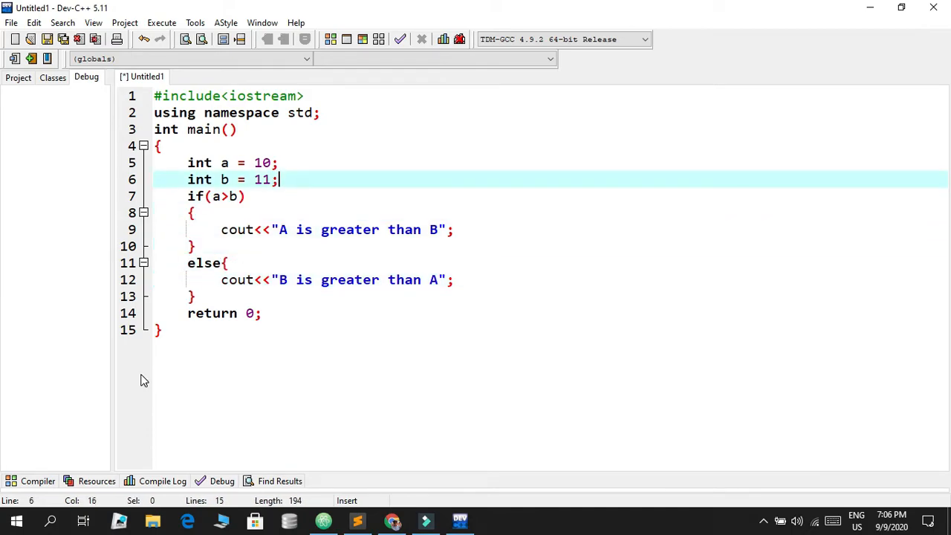
click(234, 196)
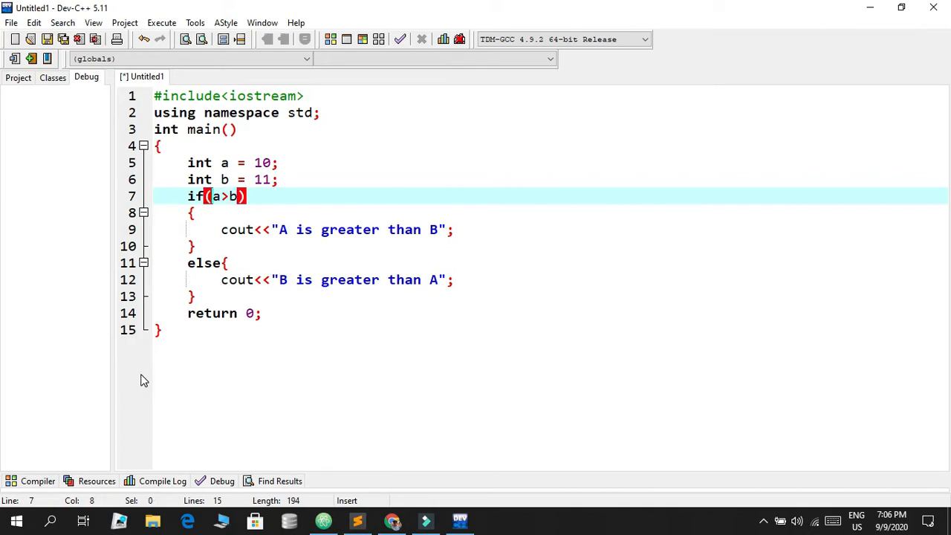
click(222, 179)
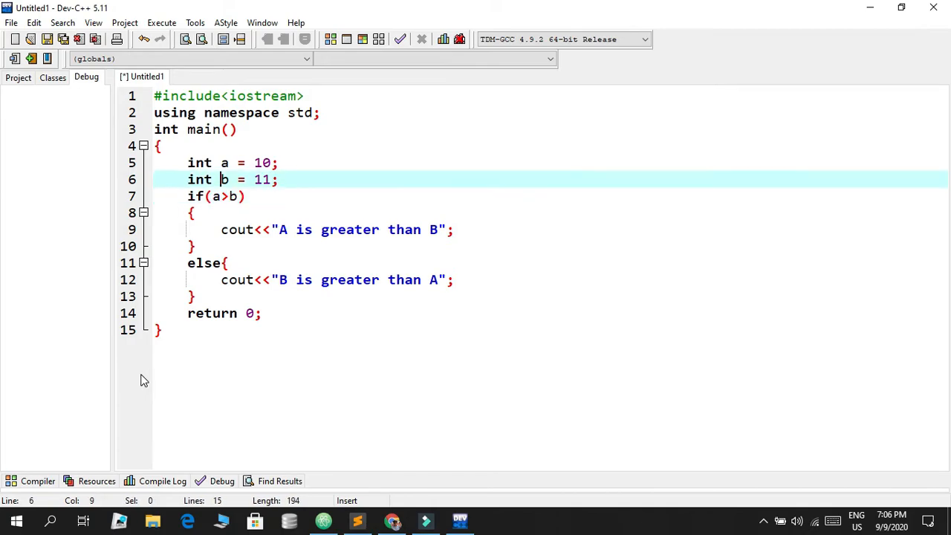
key(Right)
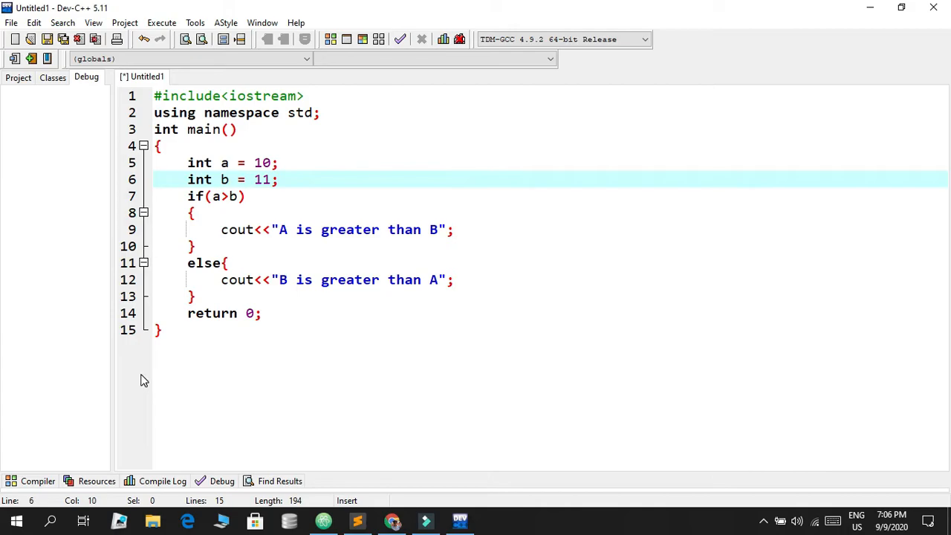
click(335, 280)
text(co)
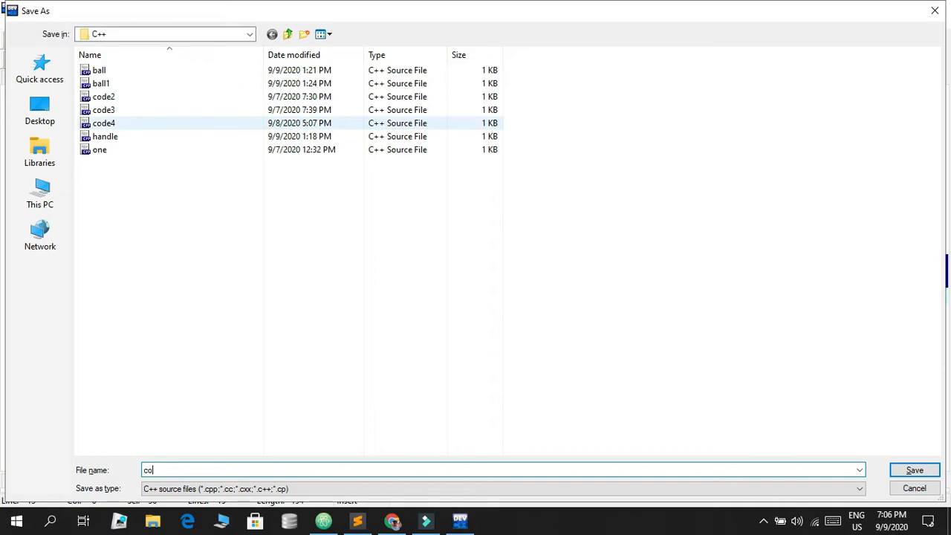
- Save the file as code5.cpp and compile it into code5.exe with no errors
text(de)
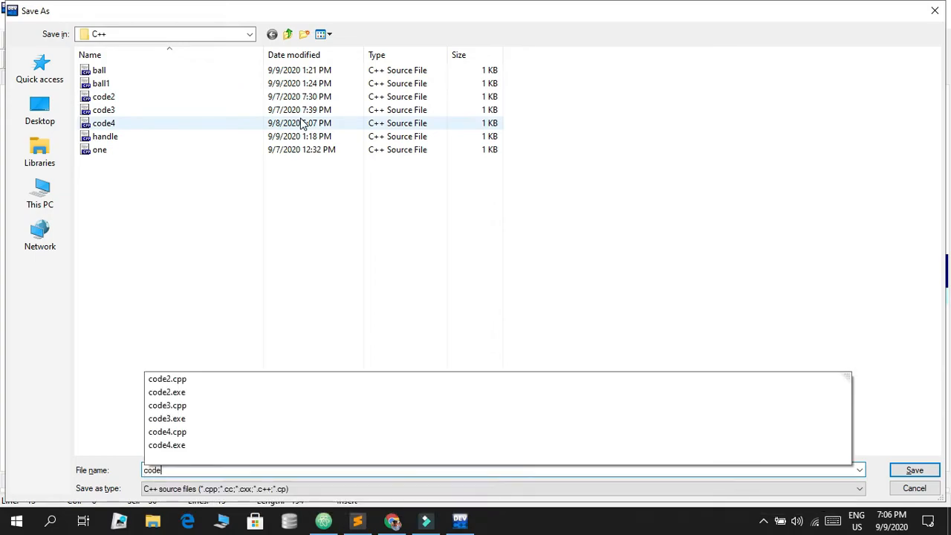
click(915, 470)
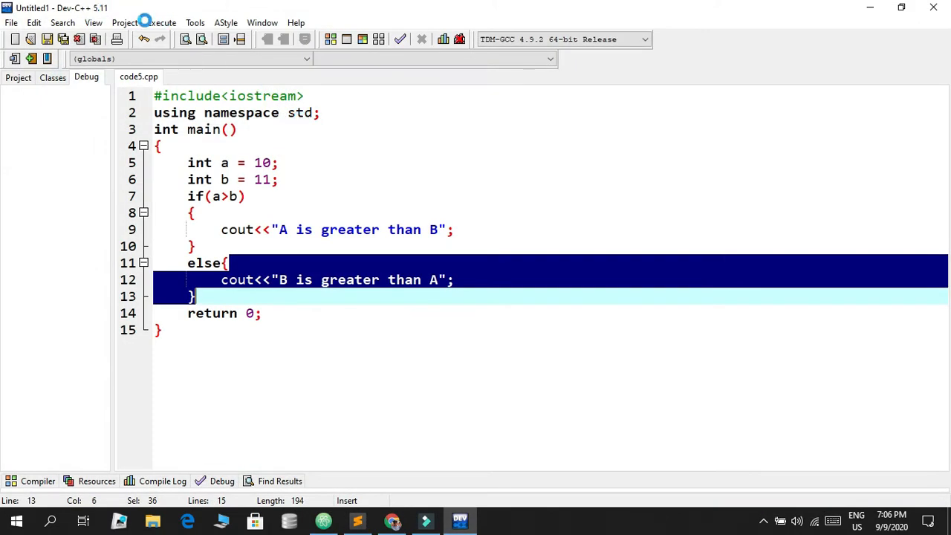
click(161, 22)
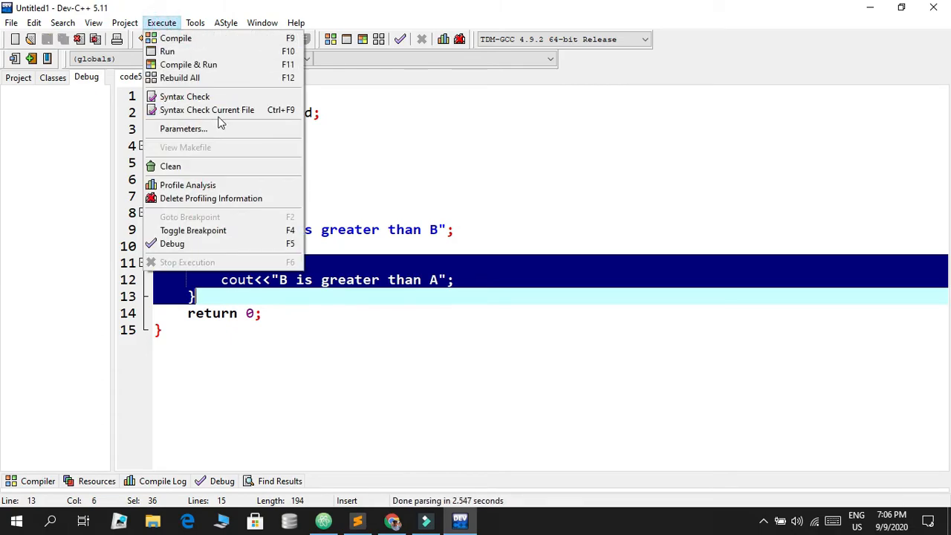
click(175, 38)
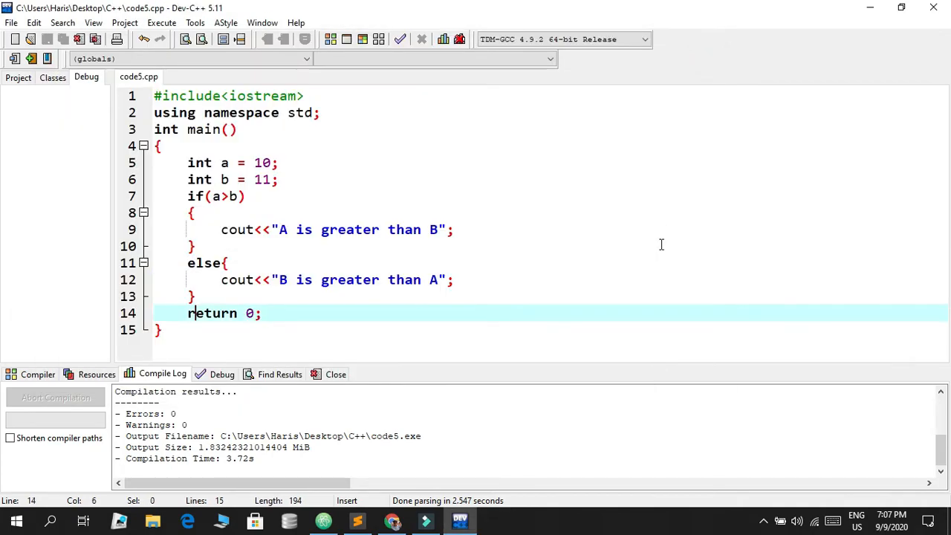
- Change a's value from 10 to 11 to match b, then look over the if/else lines
click(192, 213)
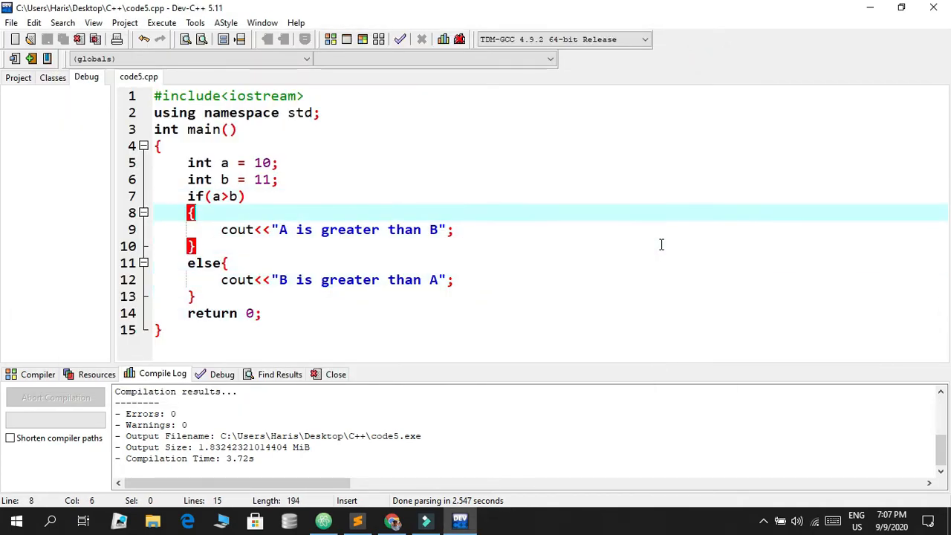
click(246, 197)
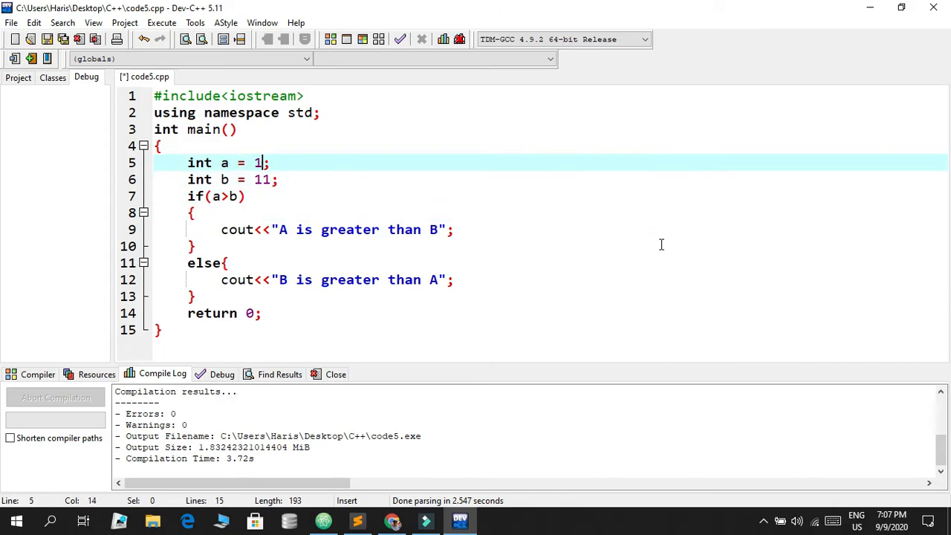
text(1)
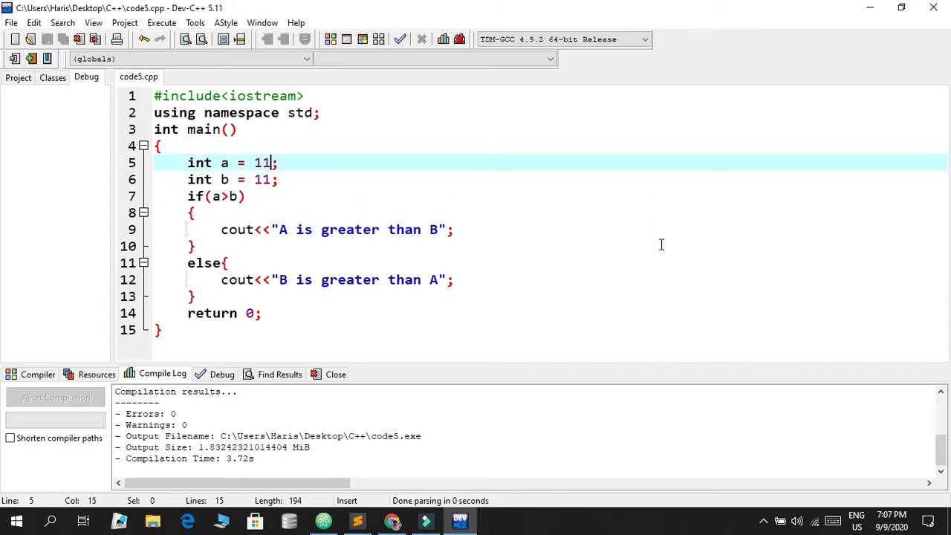
click(246, 196)
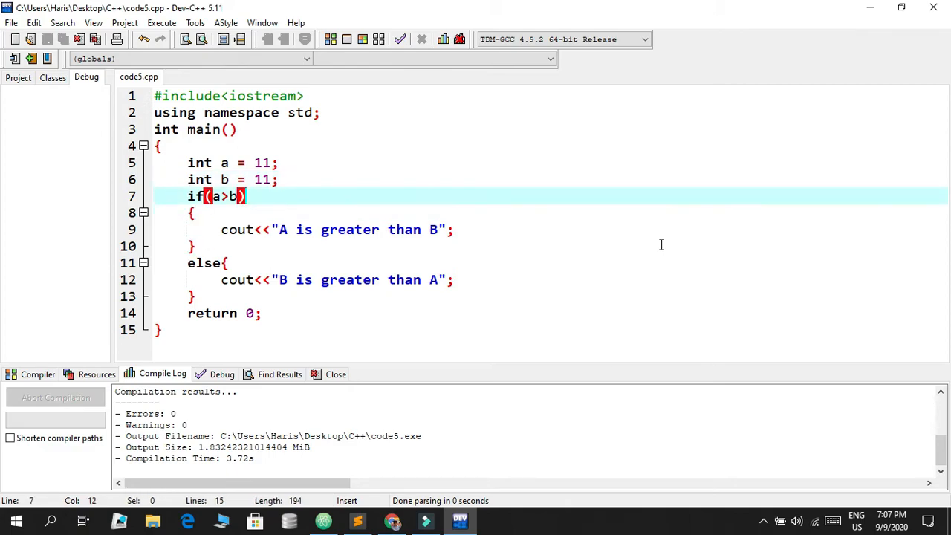
click(275, 229)
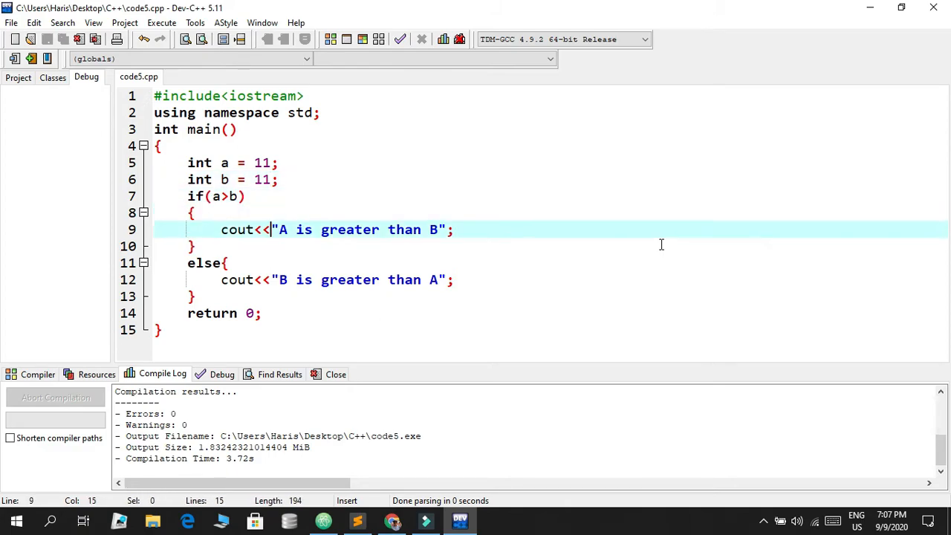
click(192, 246)
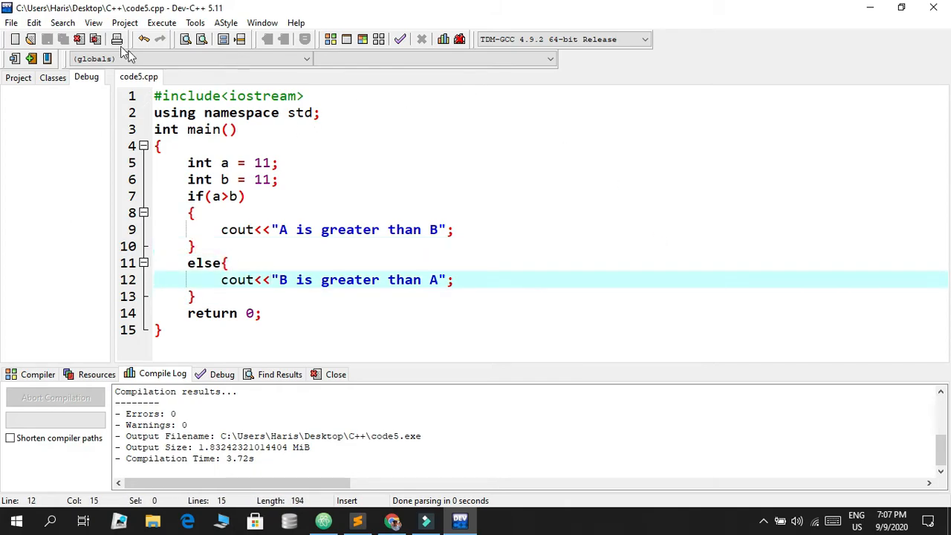
- Compile and run code5.cpp with a and b both 11, then position after else
click(161, 23)
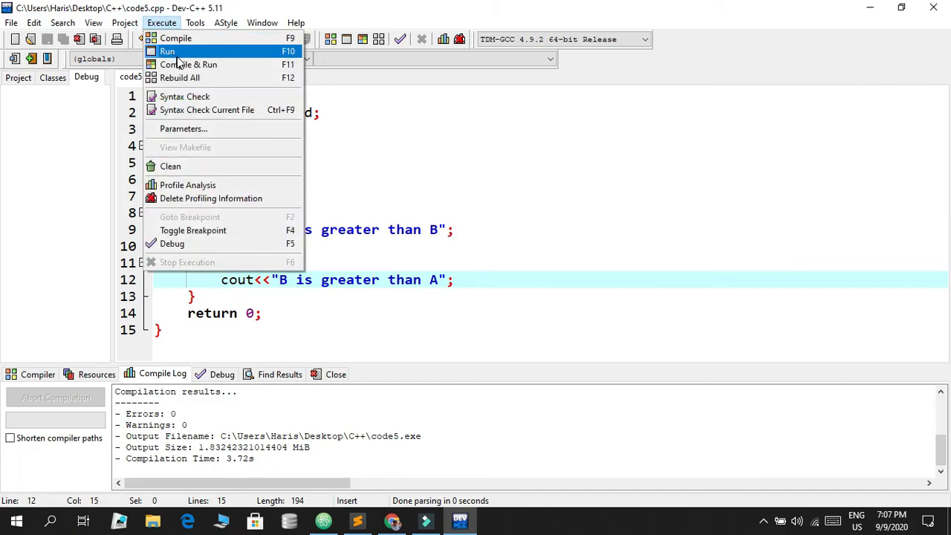
mouse_move(189, 65)
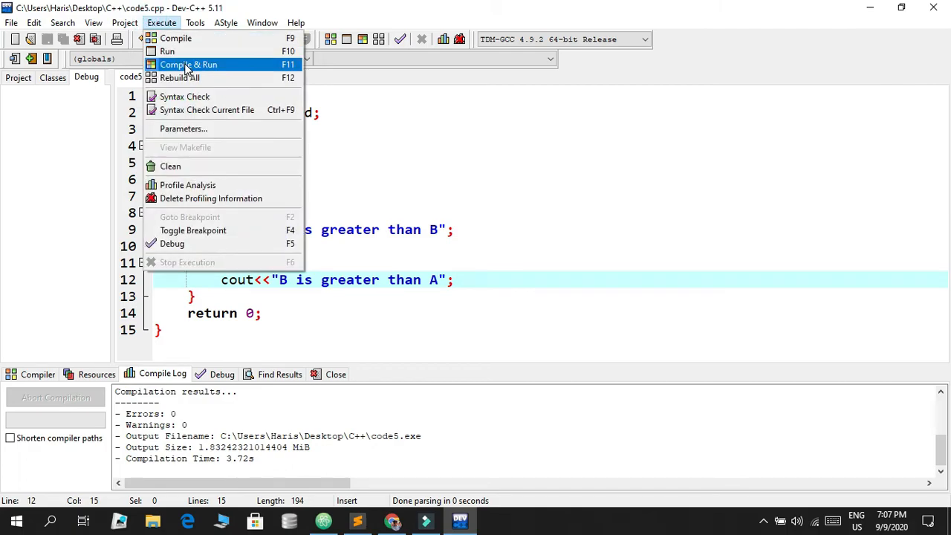
click(188, 64)
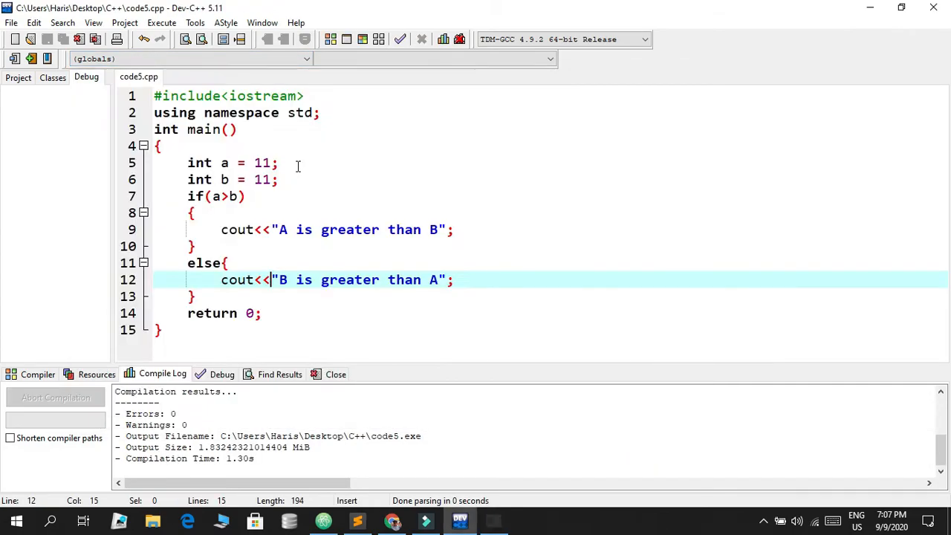
drag(266, 279, 221, 262)
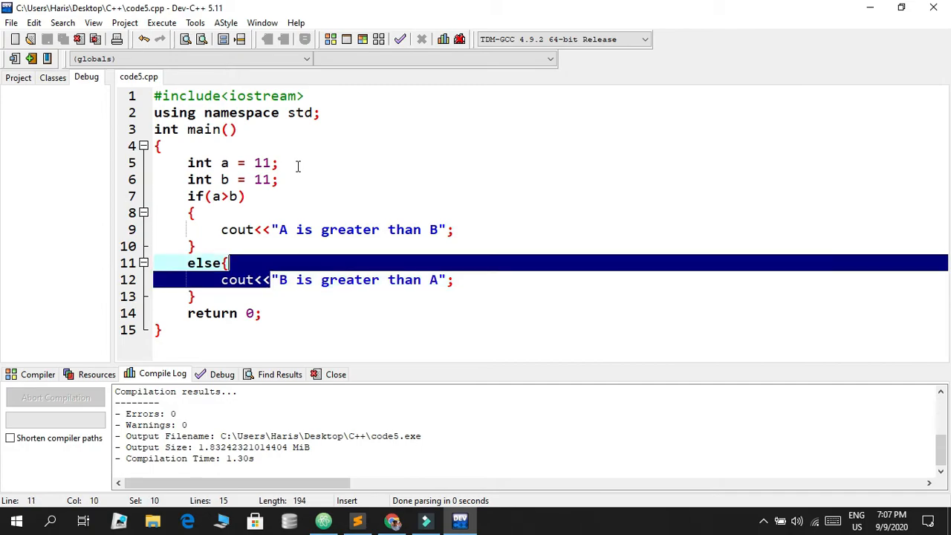
click(274, 229)
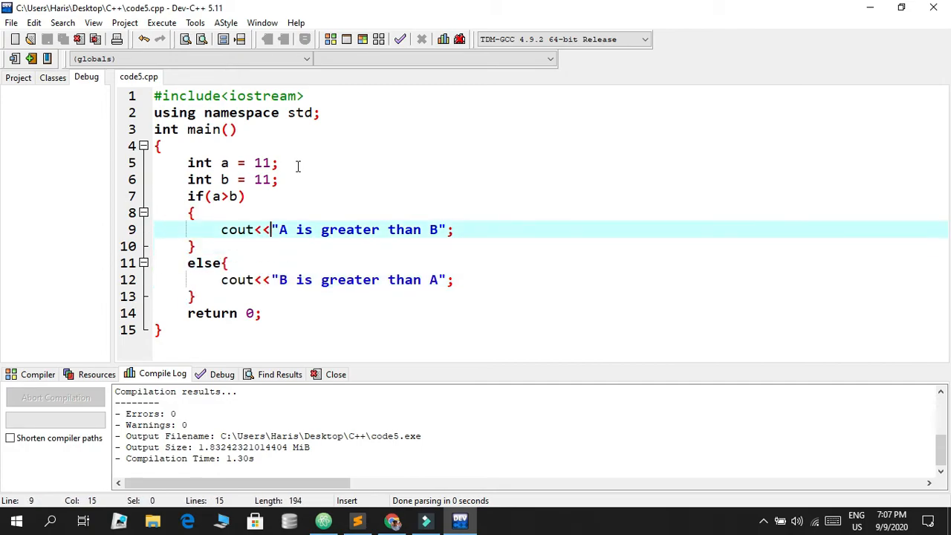
click(226, 263)
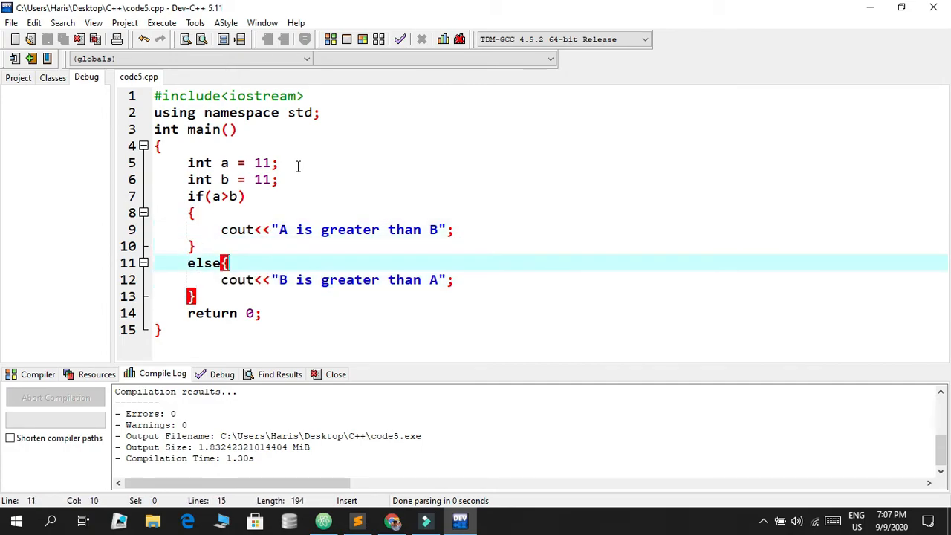
click(223, 280)
text( if  )
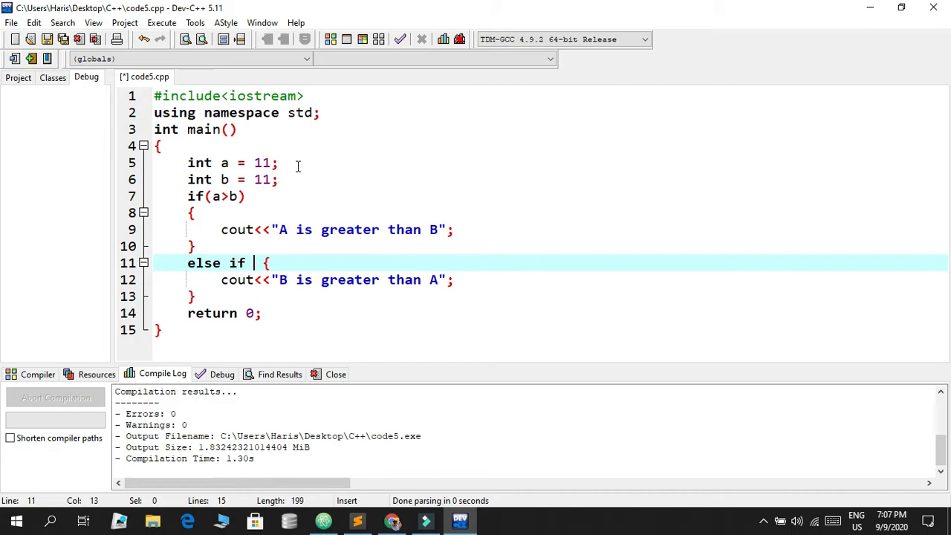
- Turn the second branch into else if(b>a)
text(())
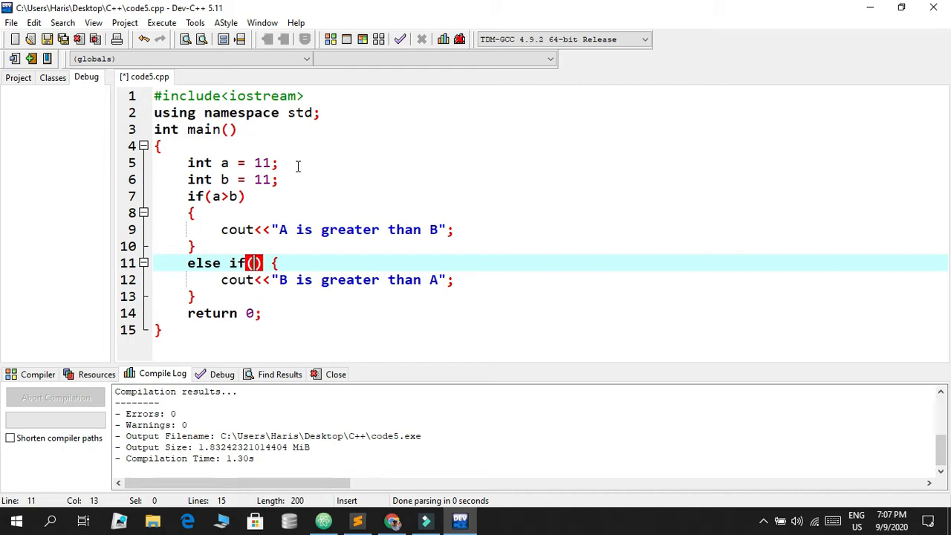
text(b)
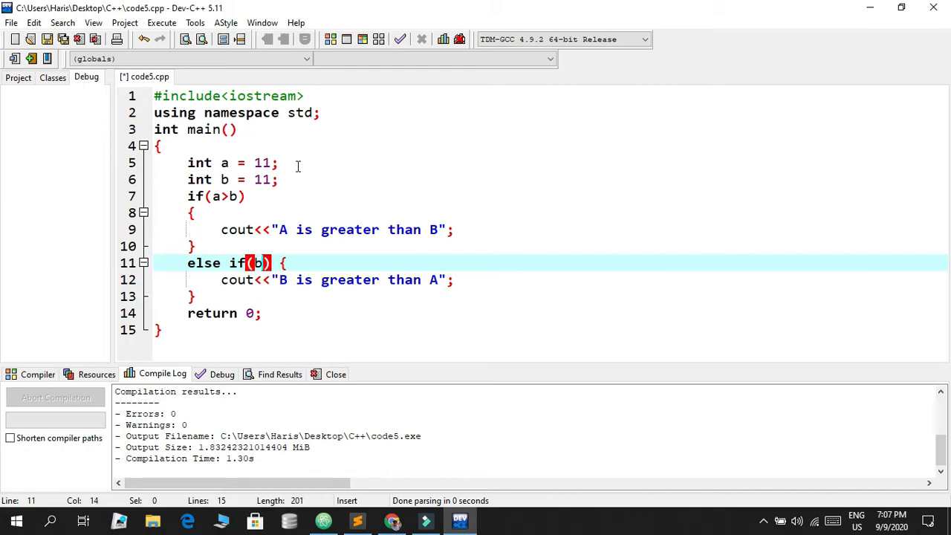
text(>a)
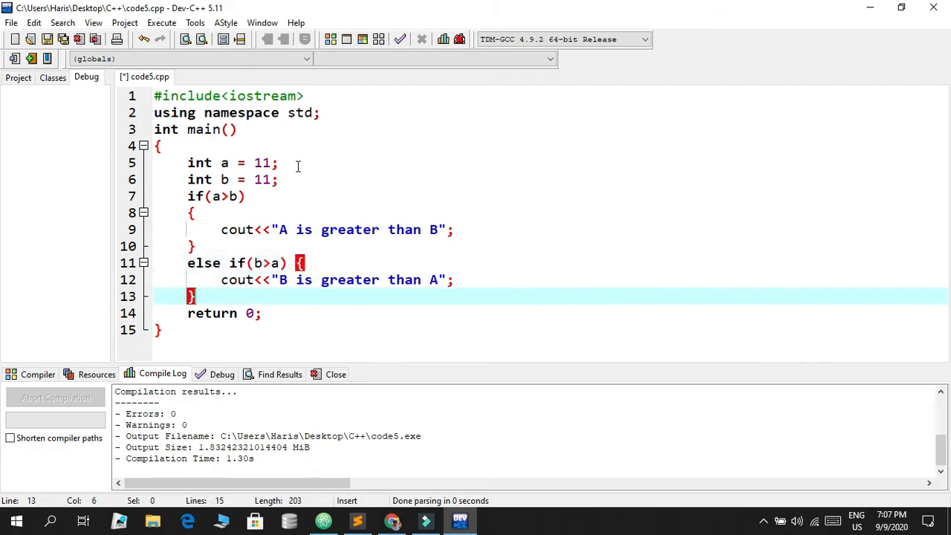
- Compile and run the updated program, then move below the else-if block
click(161, 22)
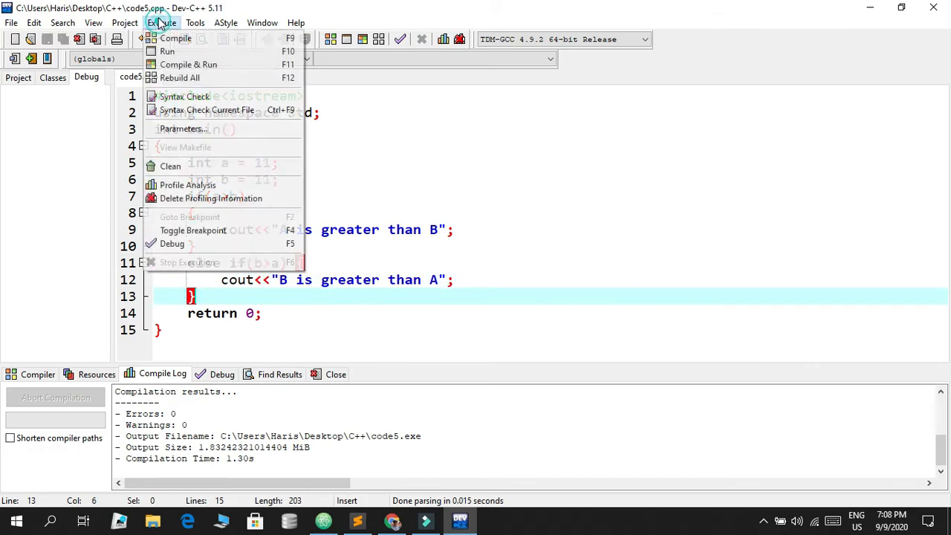
mouse_move(188, 64)
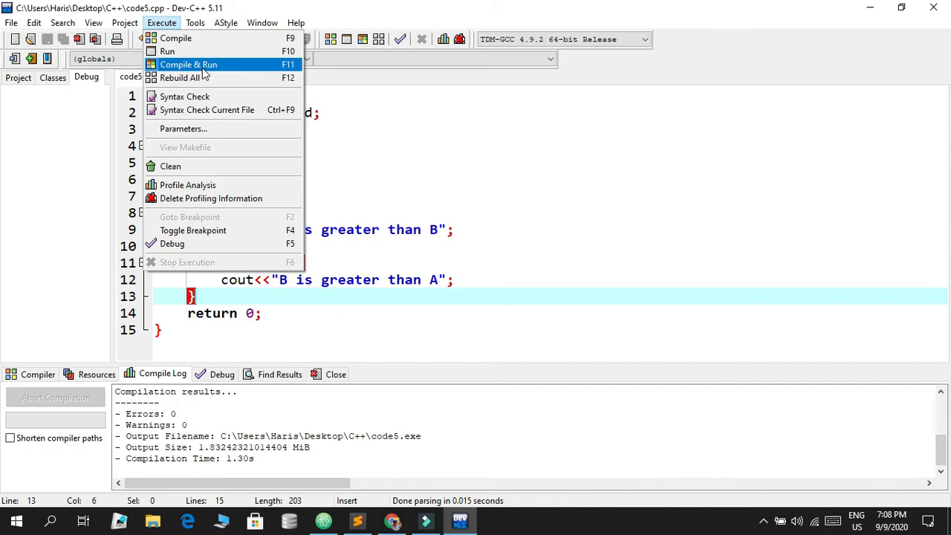
click(189, 64)
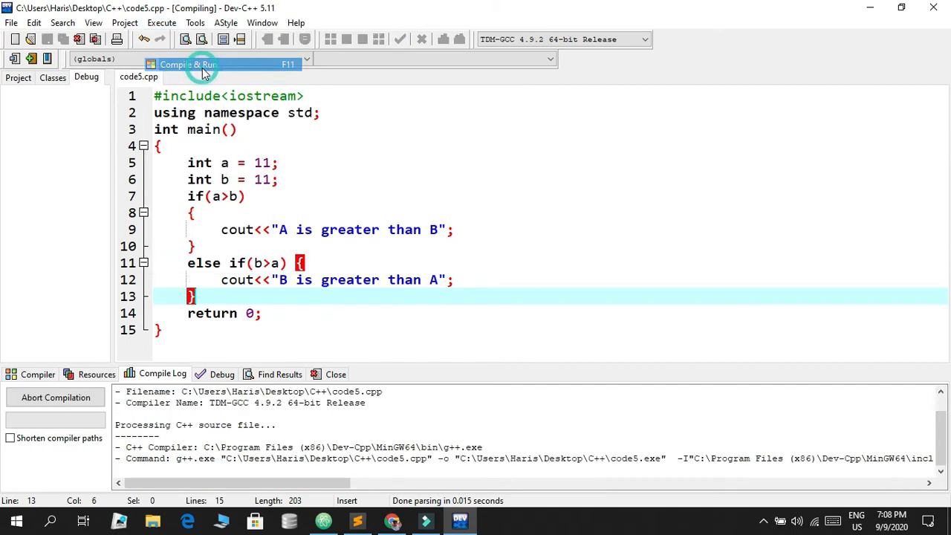
click(188, 64)
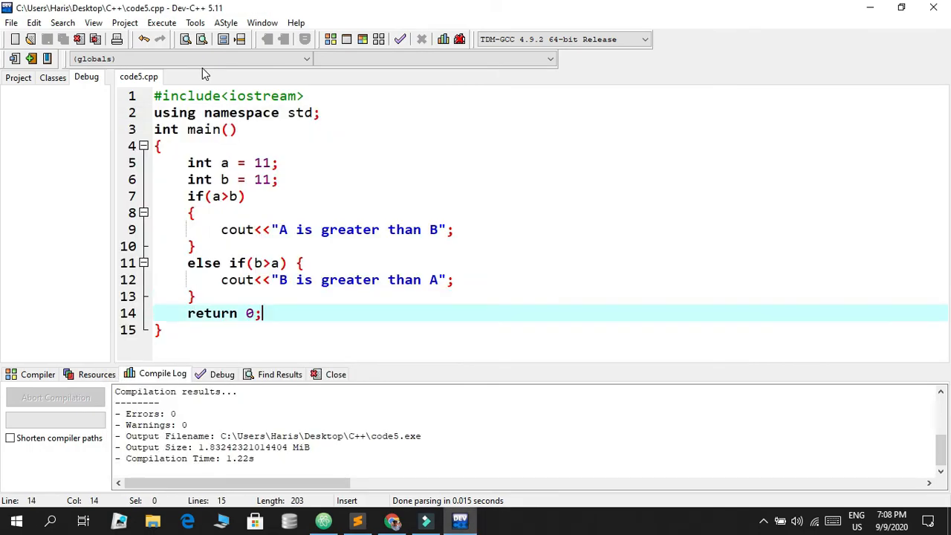
click(191, 296)
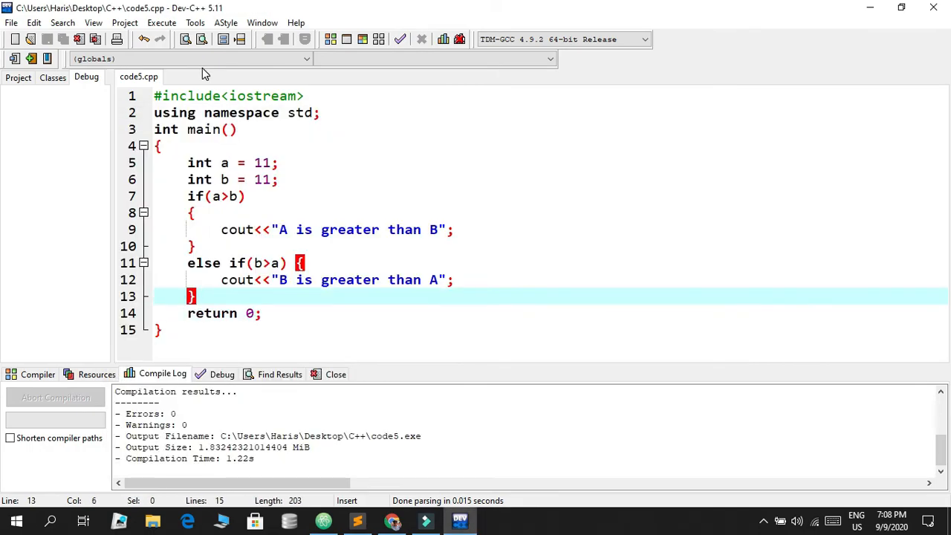
- Add a final else block containing cout<<"A is equal to B";
text(else)
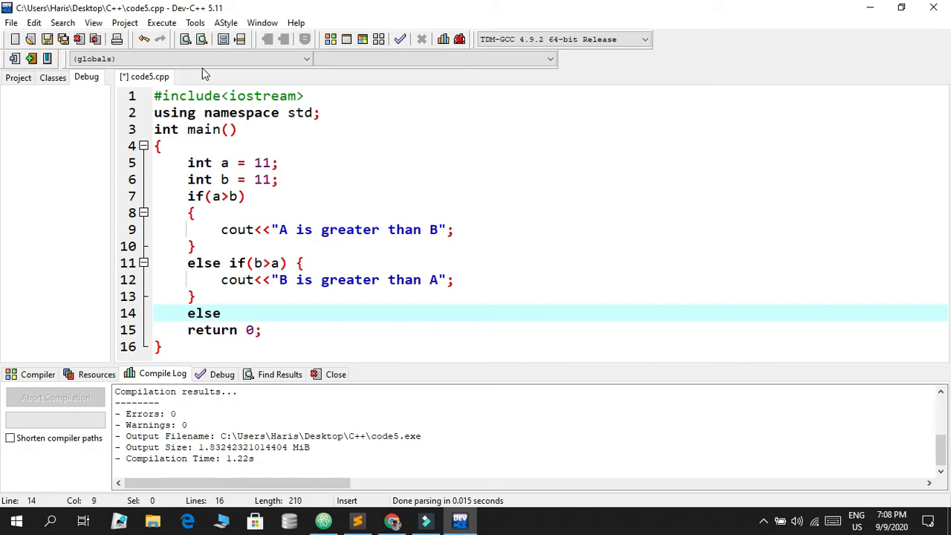
text({)
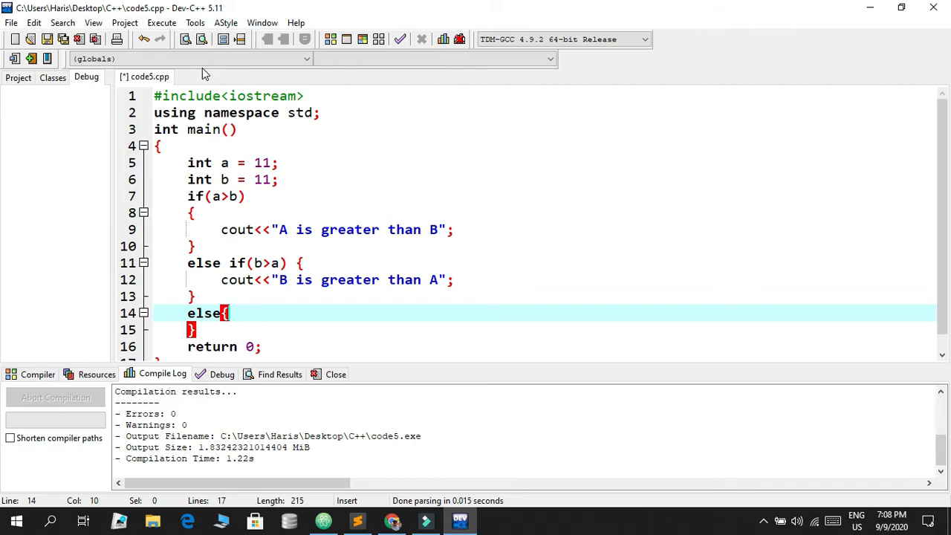
key(Enter)
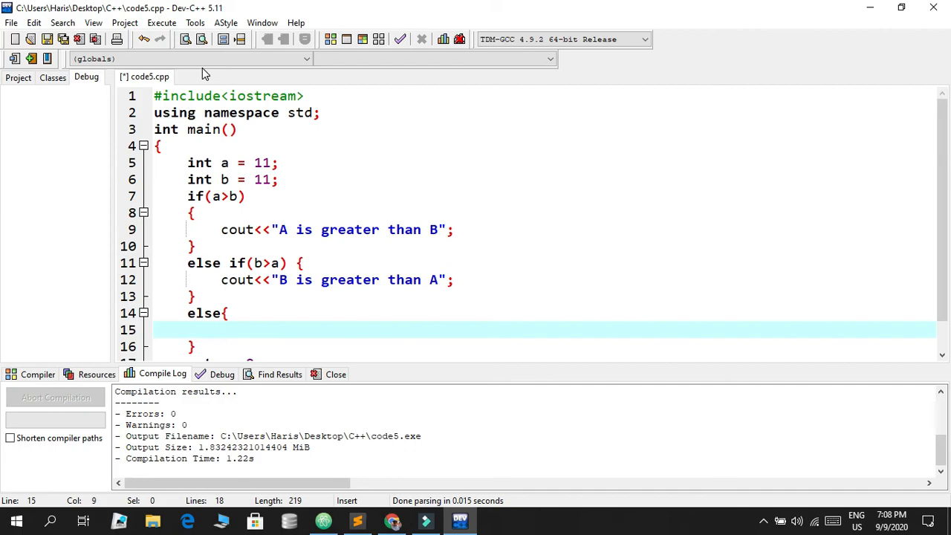
text(cout<<")
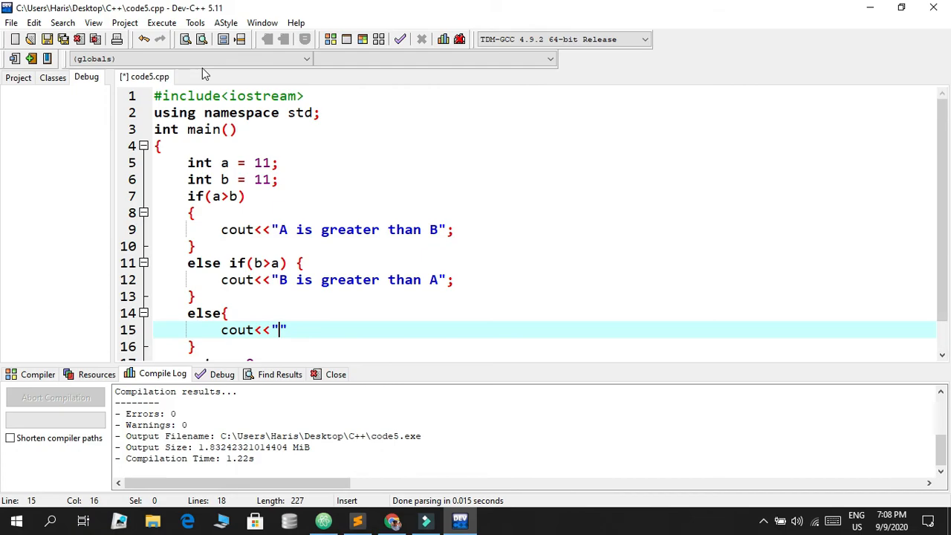
text(A)
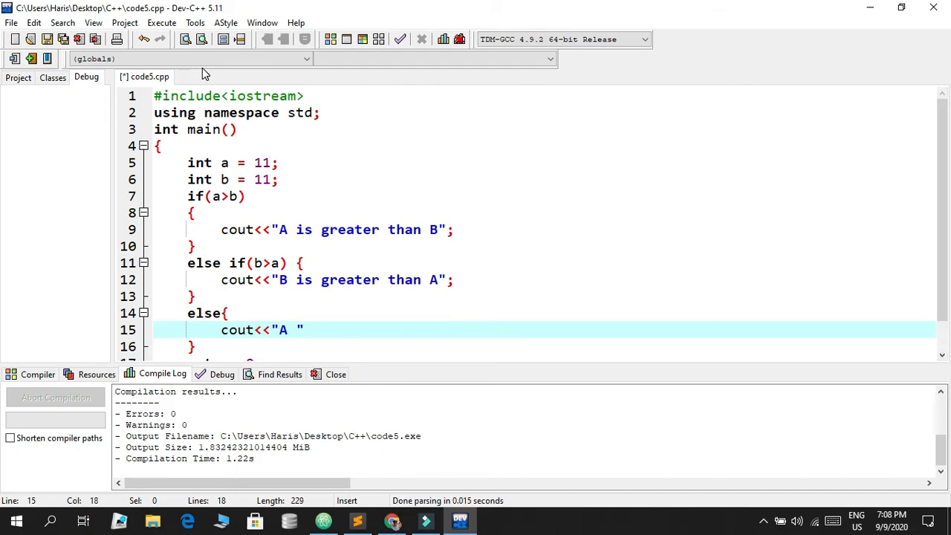
text(is e)
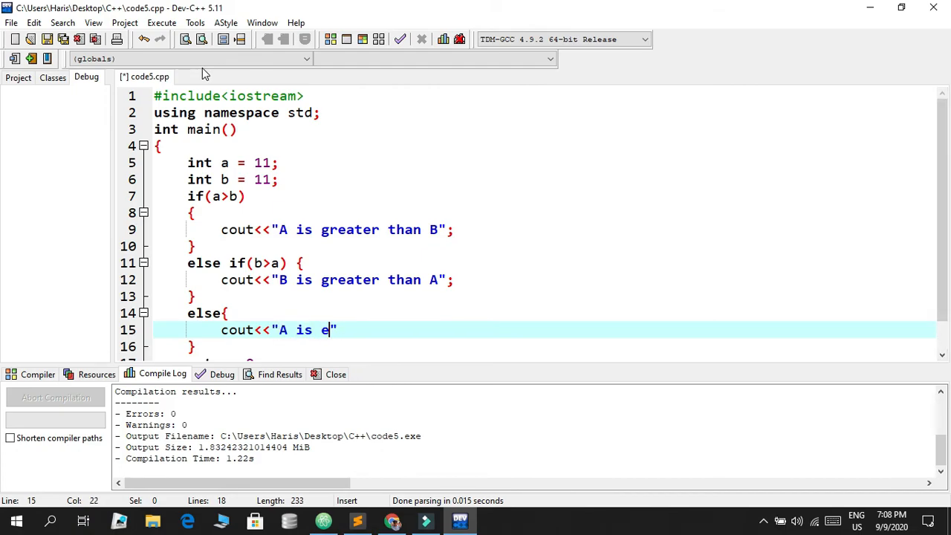
text(qual to B)
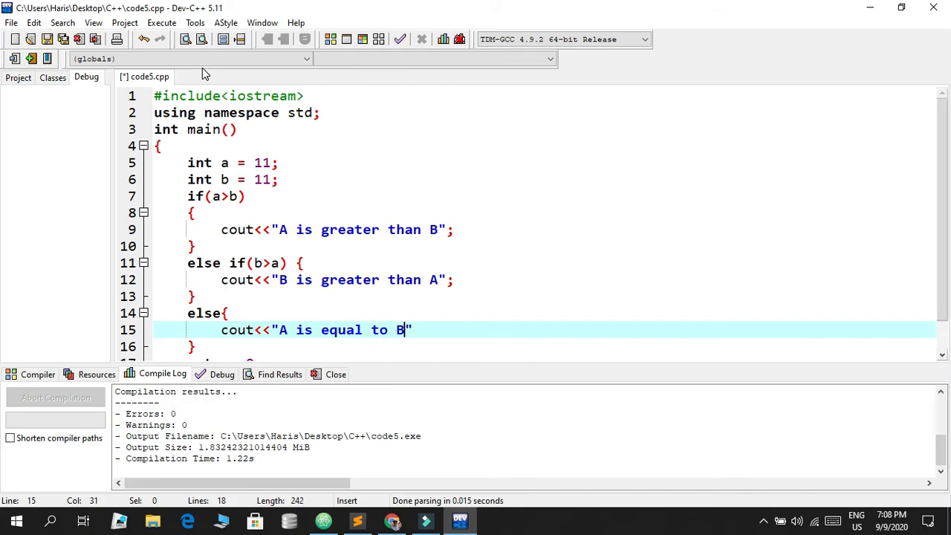
text(;)
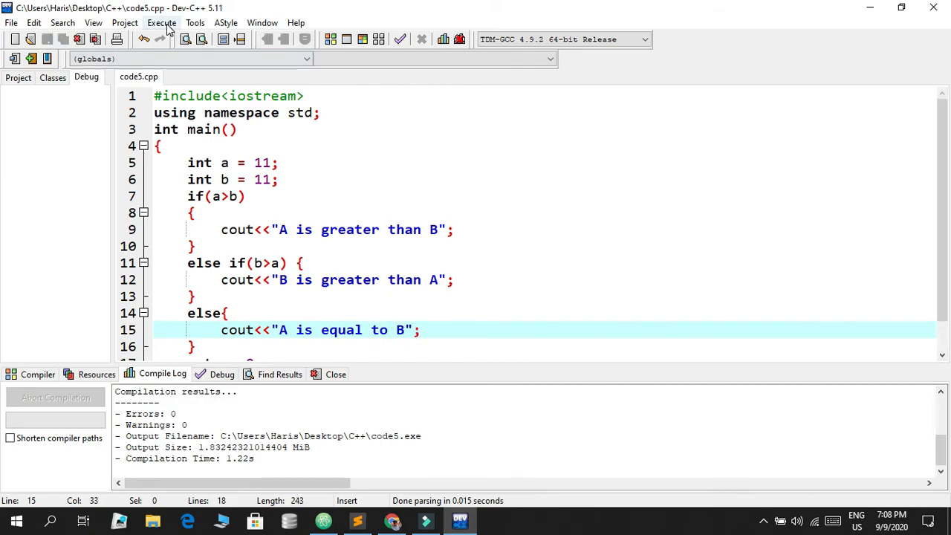
- Compile and run code5, see "A is equal to B" printed, and close the console
click(161, 22)
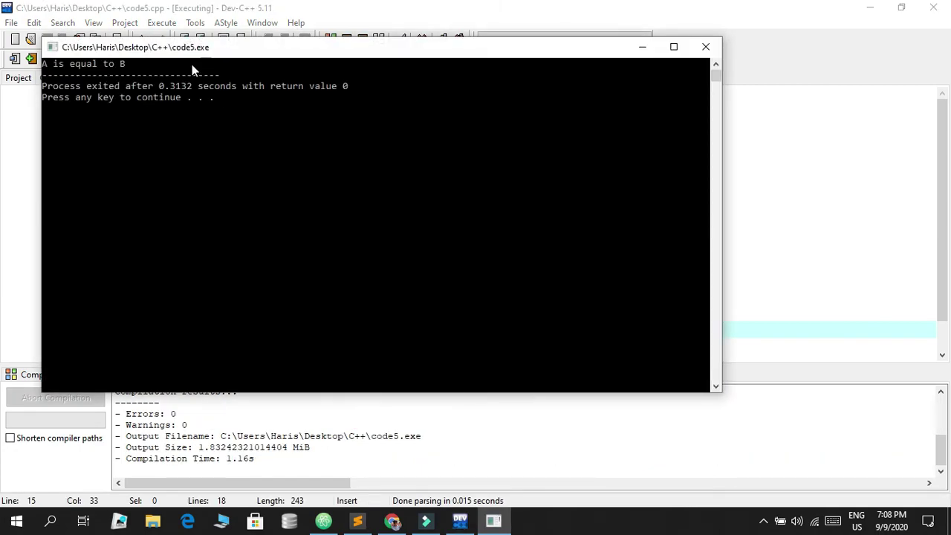
mouse_move(706, 47)
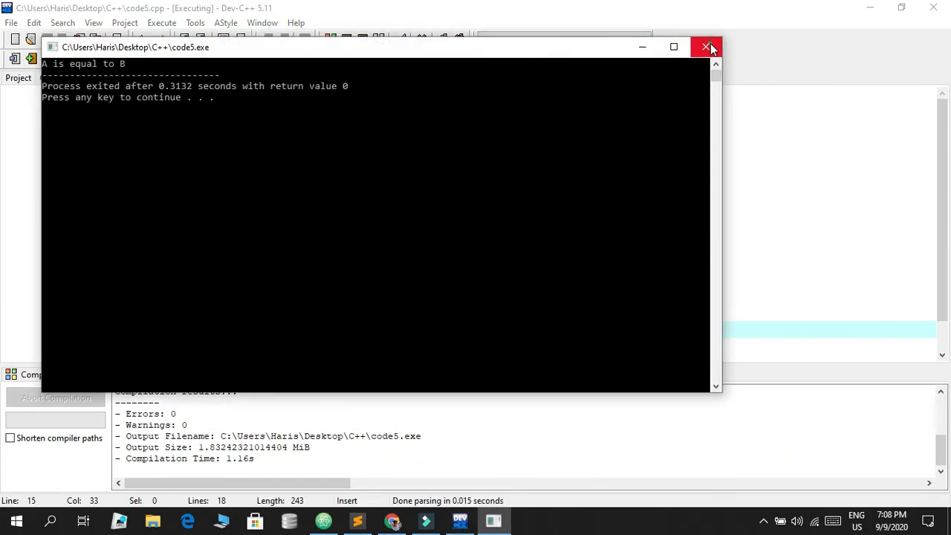
click(707, 47)
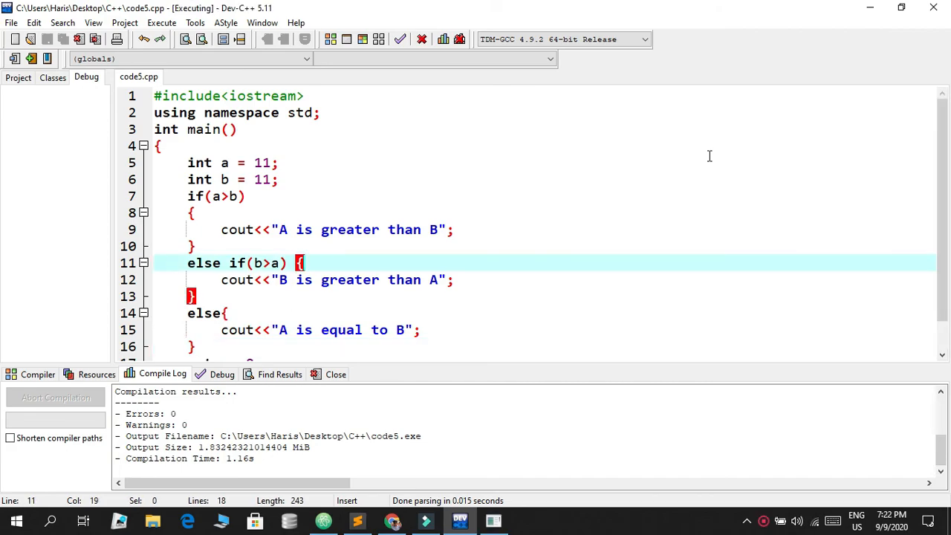